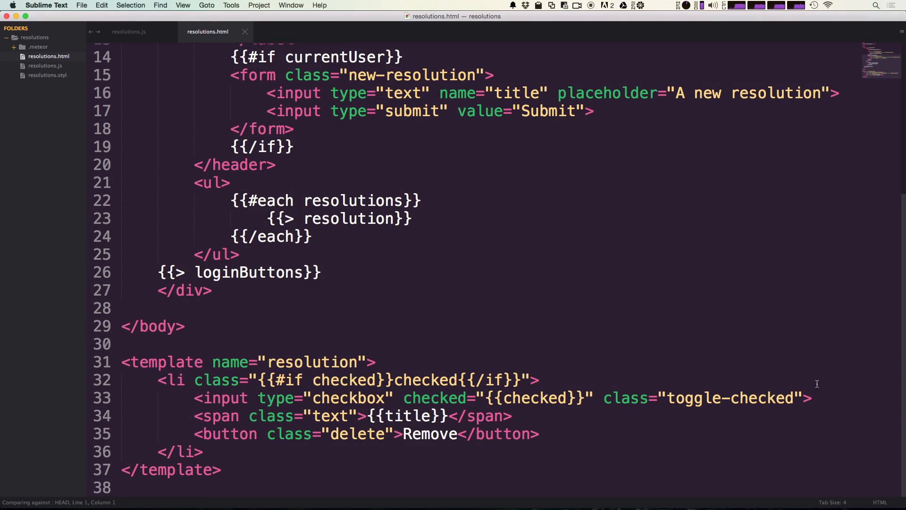
Step: Add a new {{#if isOwner}} line right after the checkbox input in resolutions.html
click(815, 398)
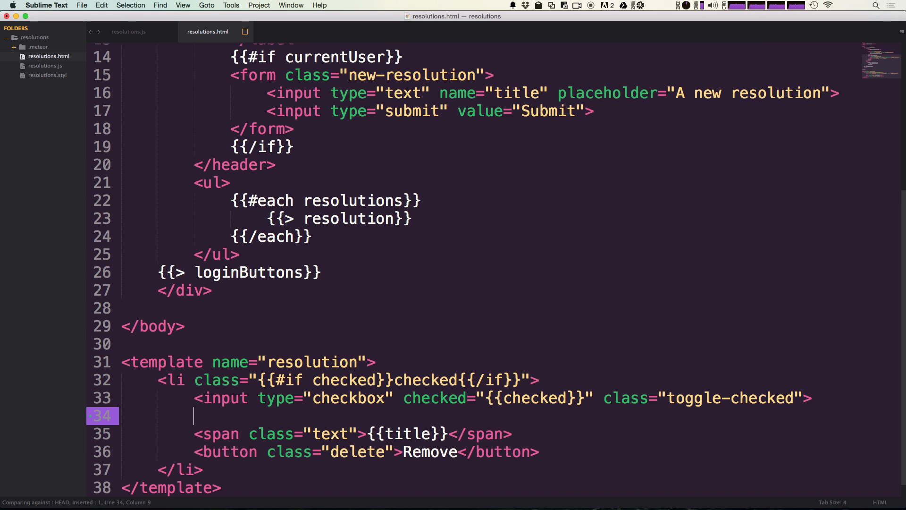
text({})
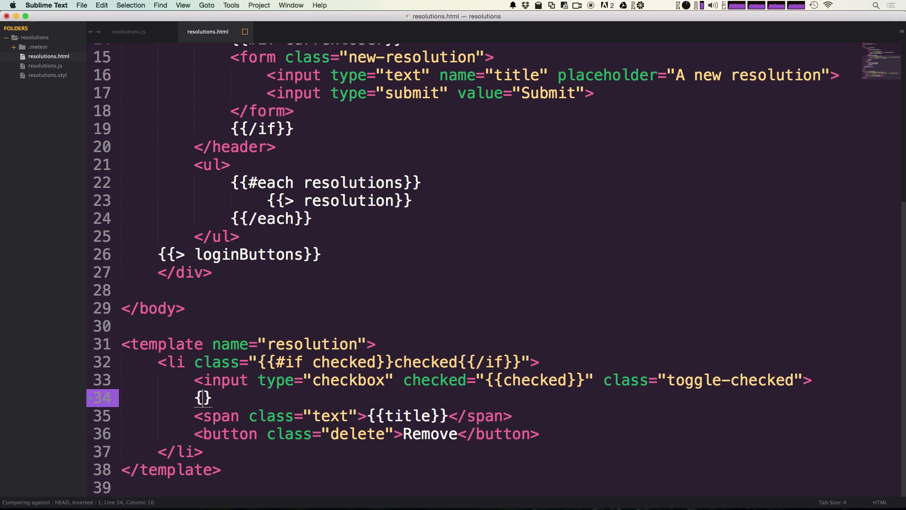
text({#if)
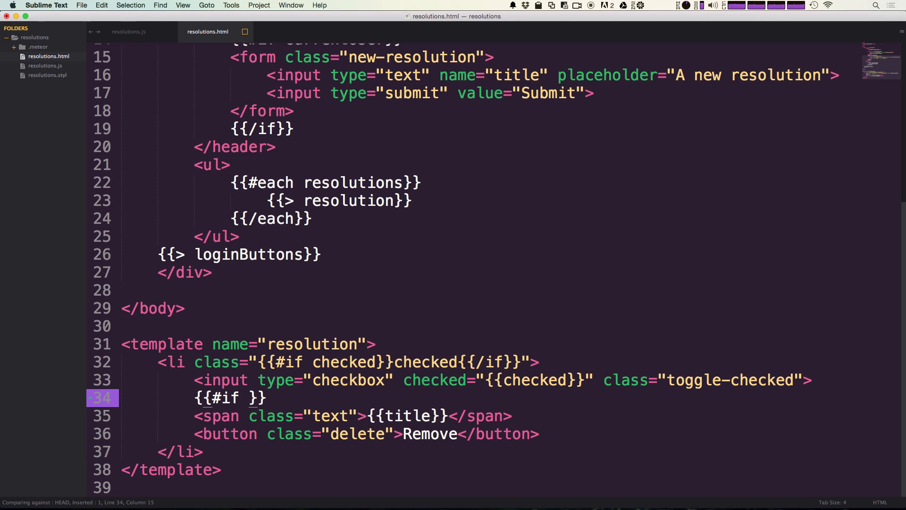
text(isOw)
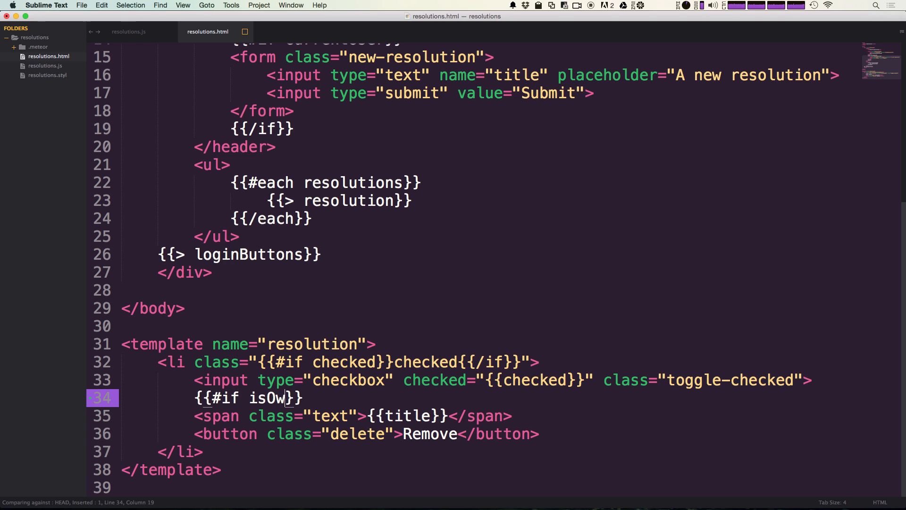
text(ner)
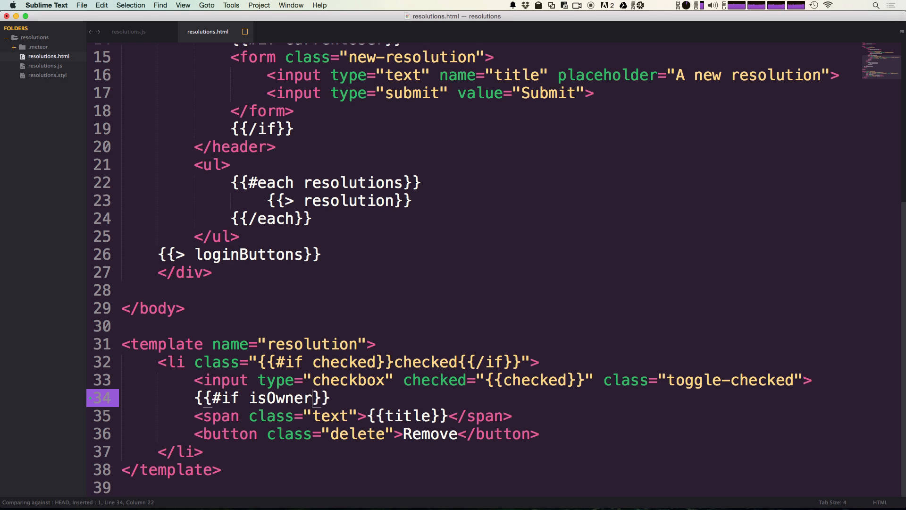
key(right)
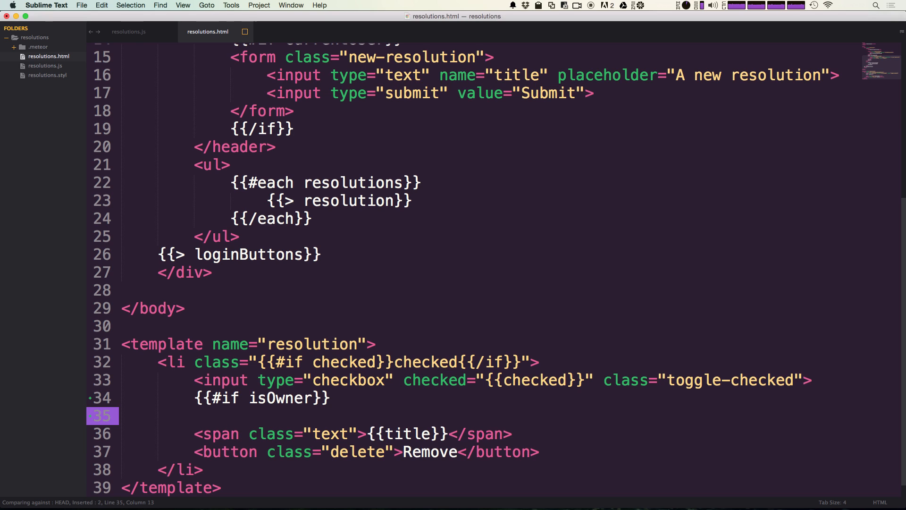
Step: Insert a <button class="toggle-private"></button> element inside the isOwner block
text(<button></button>)
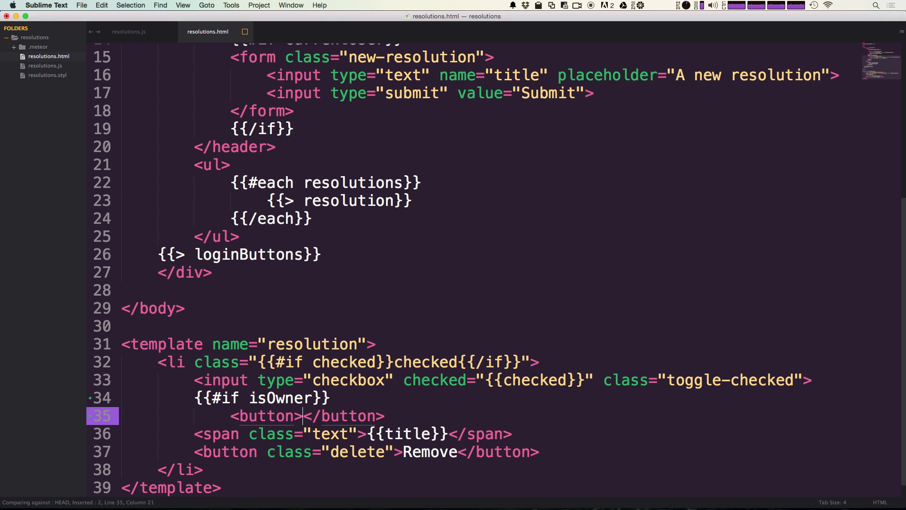
text(c)
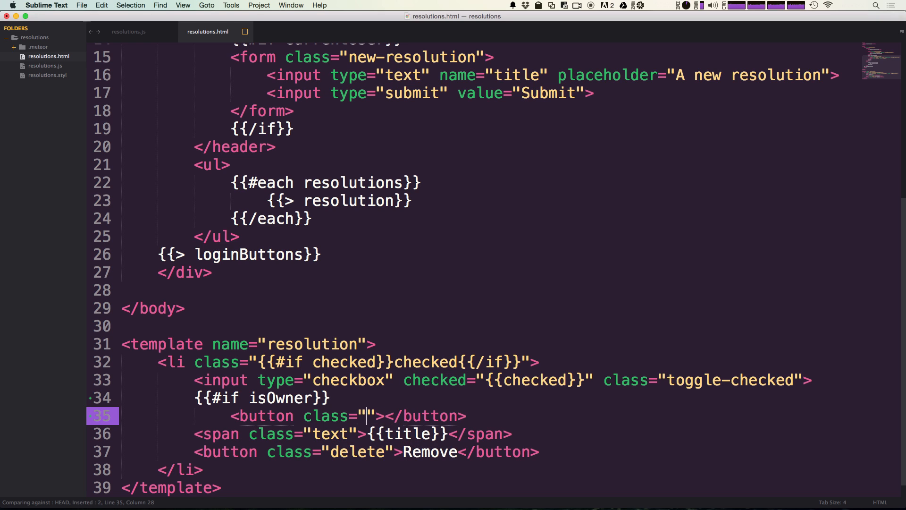
text(toggle-)
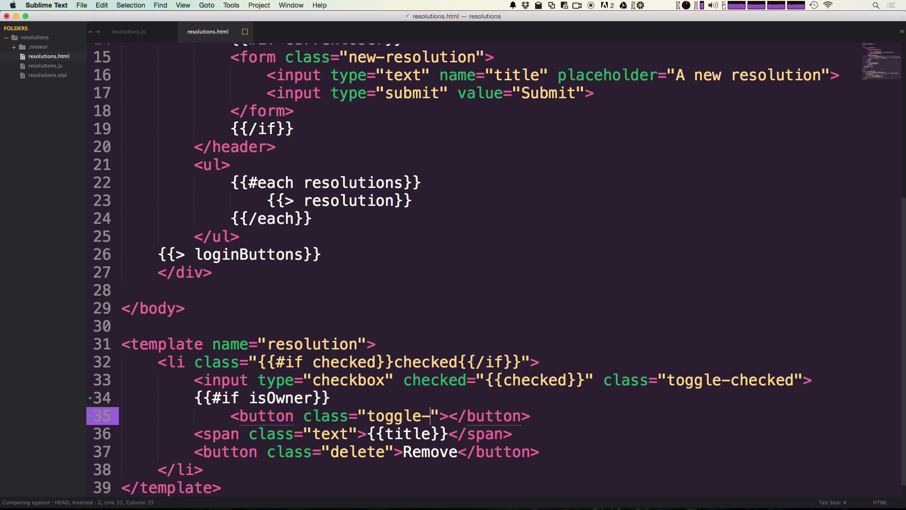
text(private)
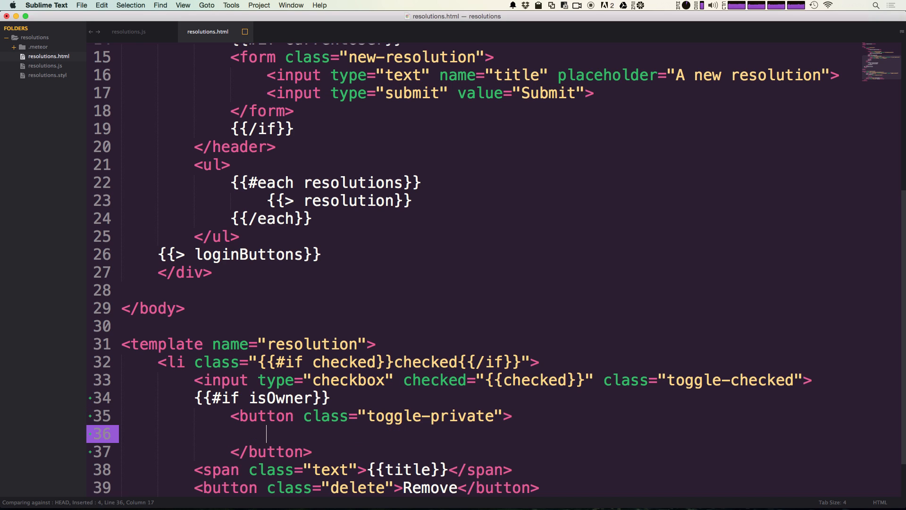
Step: Put {{#if private}} with a Private label inside the button
text({})
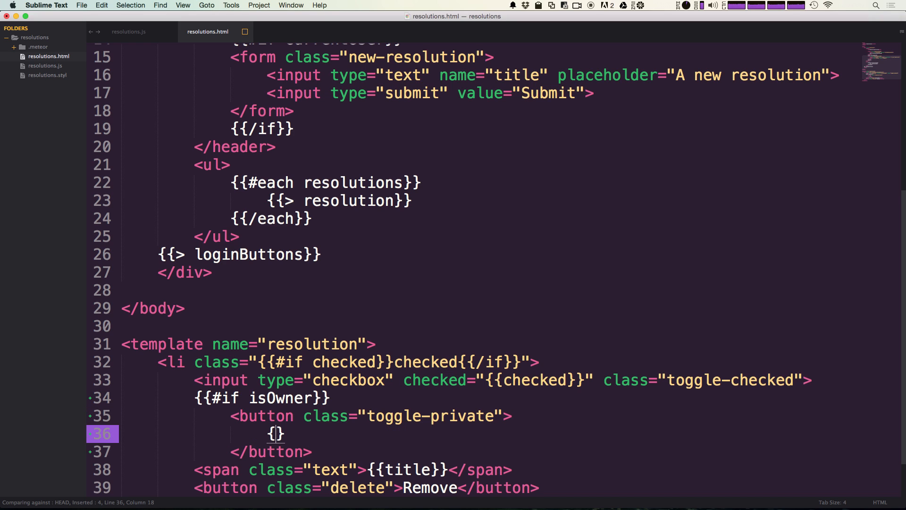
text({{)
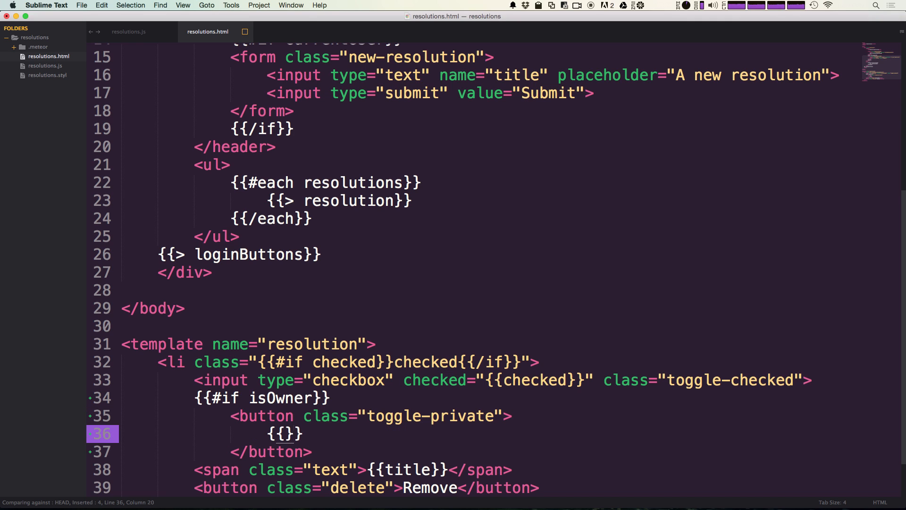
text(#if)
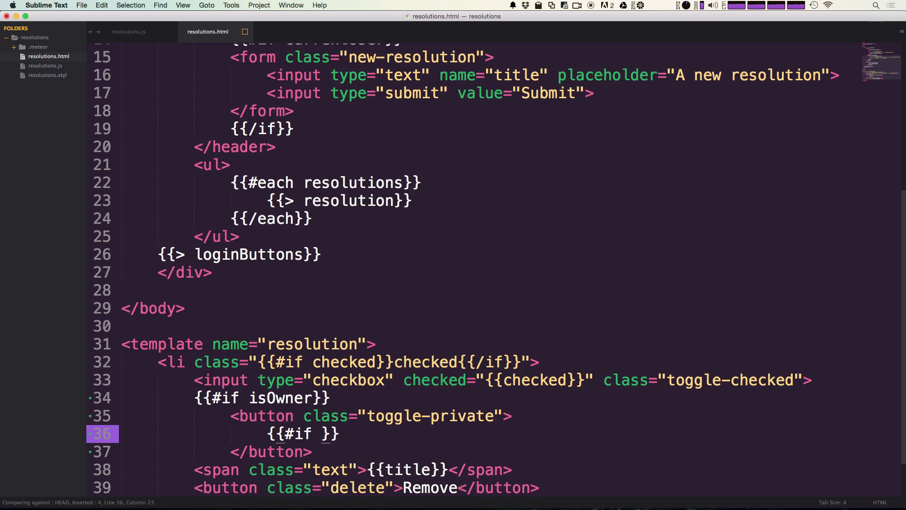
text(private)
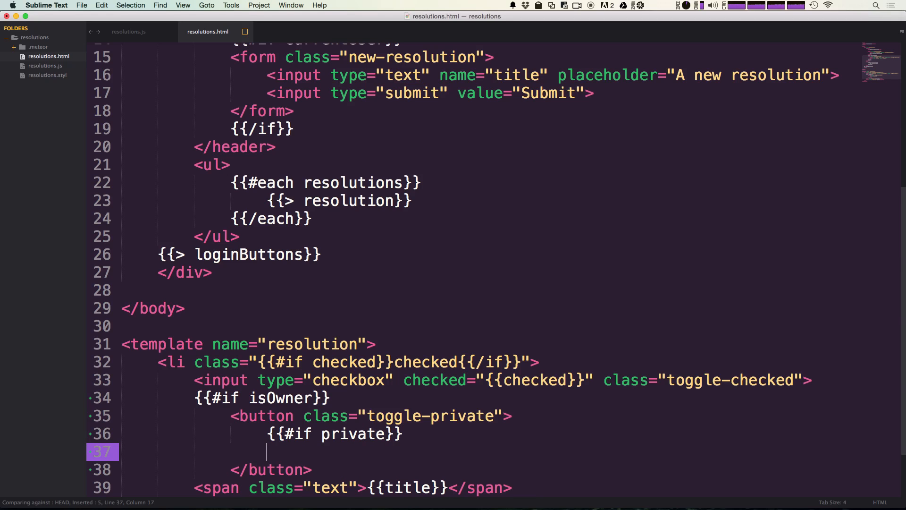
text(Private)
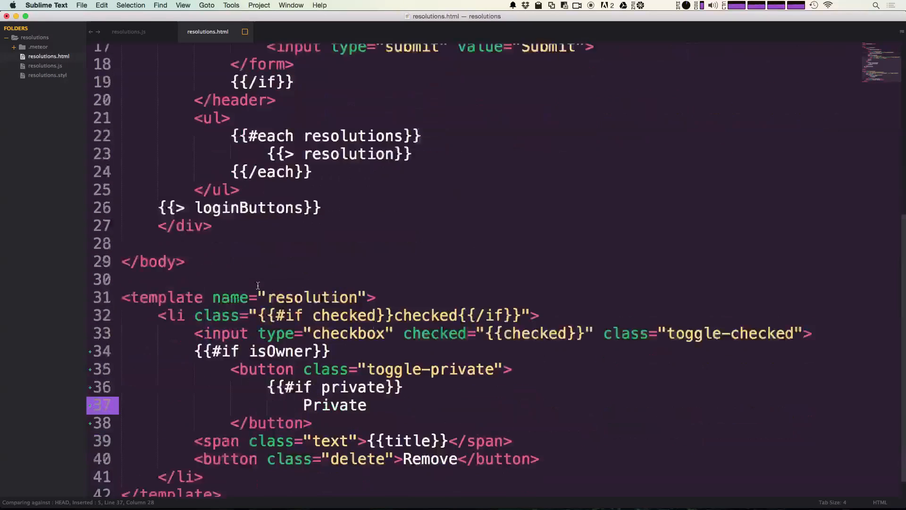
key(Return)
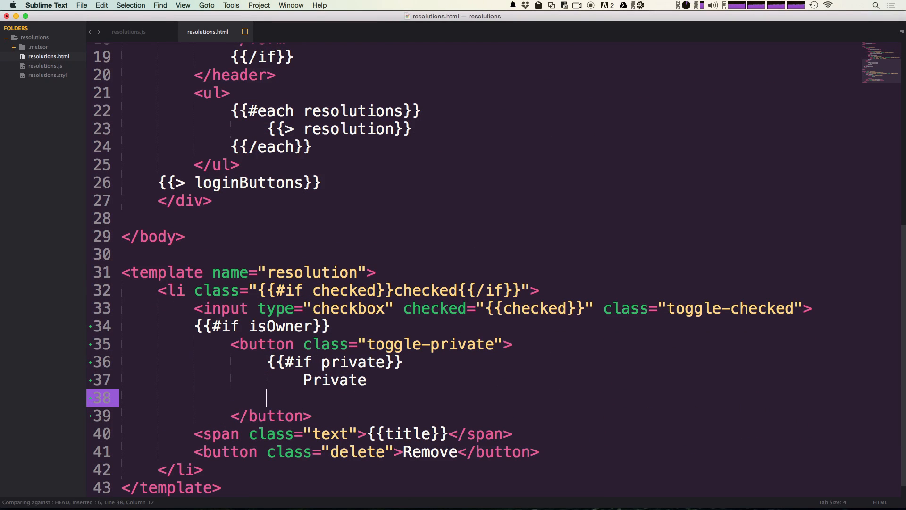
Step: Add the {{else}} Public branch, close it with {{/if}}, and close the isOwner block
text({{else}})
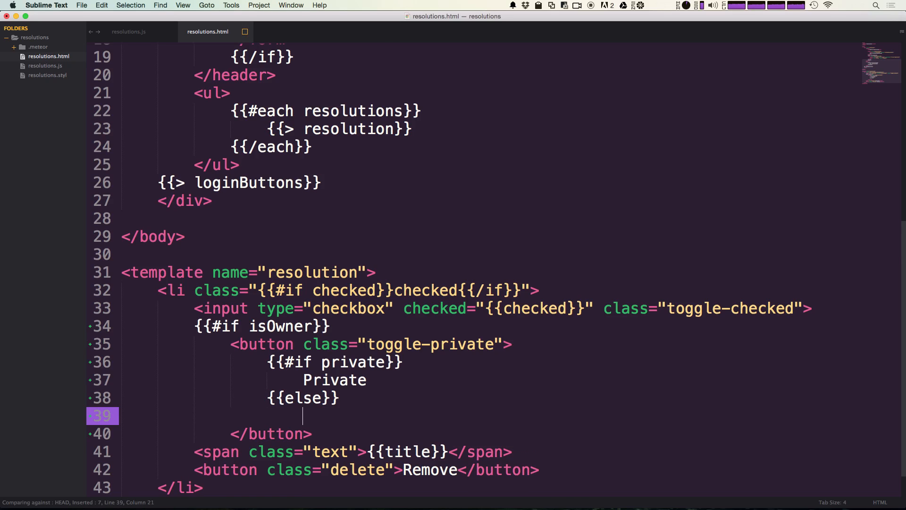
text(Public)
text({{/)
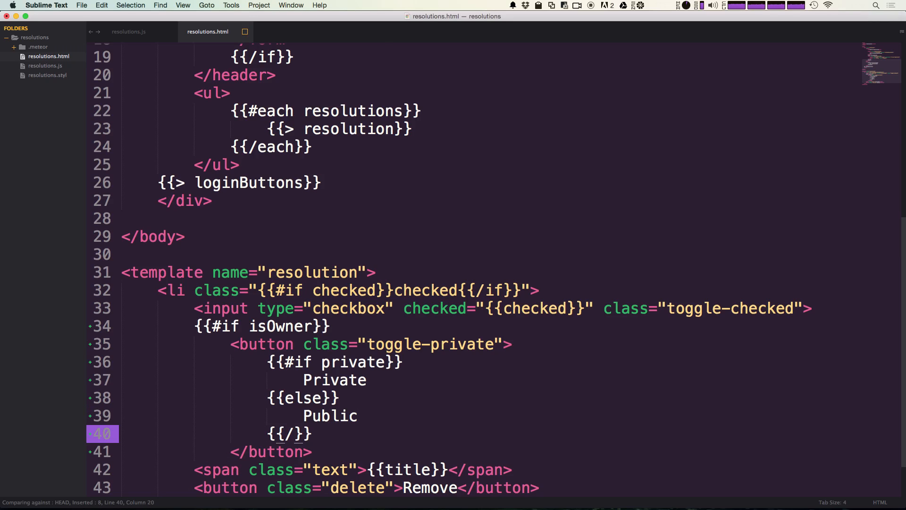
text(if)
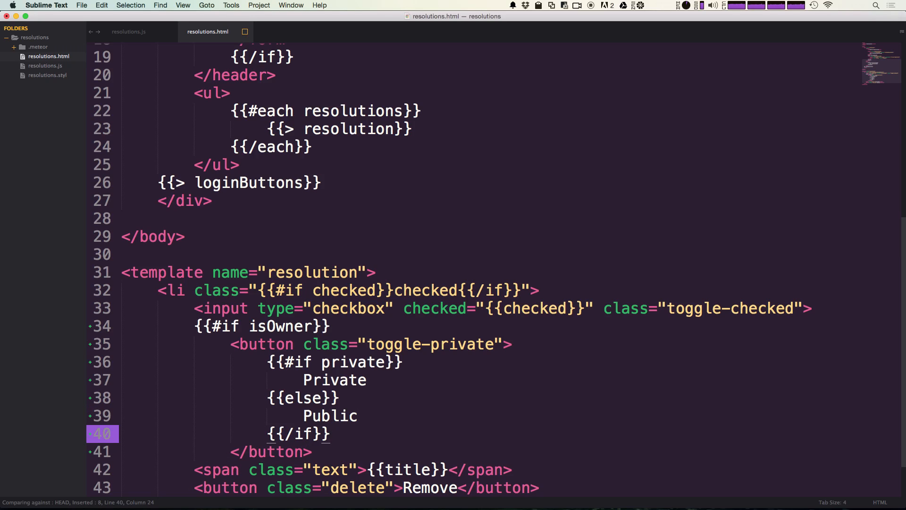
key(enter)
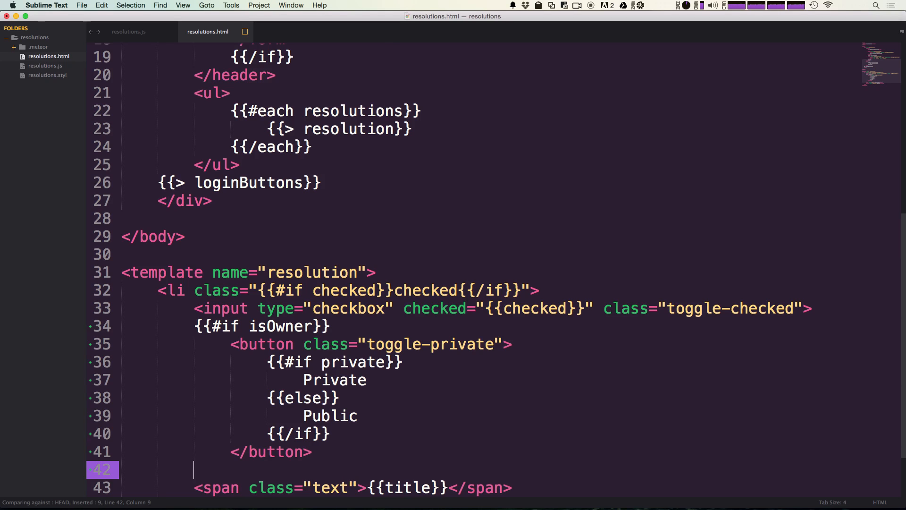
text({{/}})
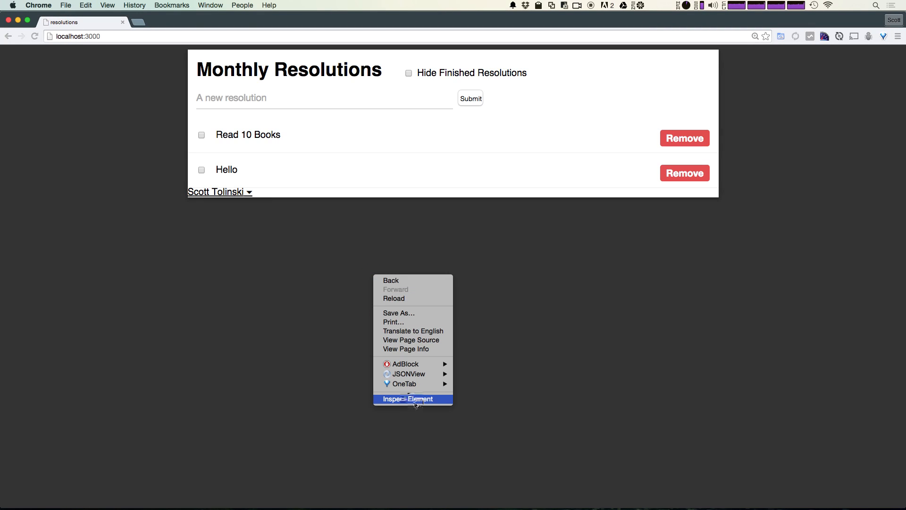
Step: Inspect the Monthly Resolutions page elements in Chrome
click(407, 398)
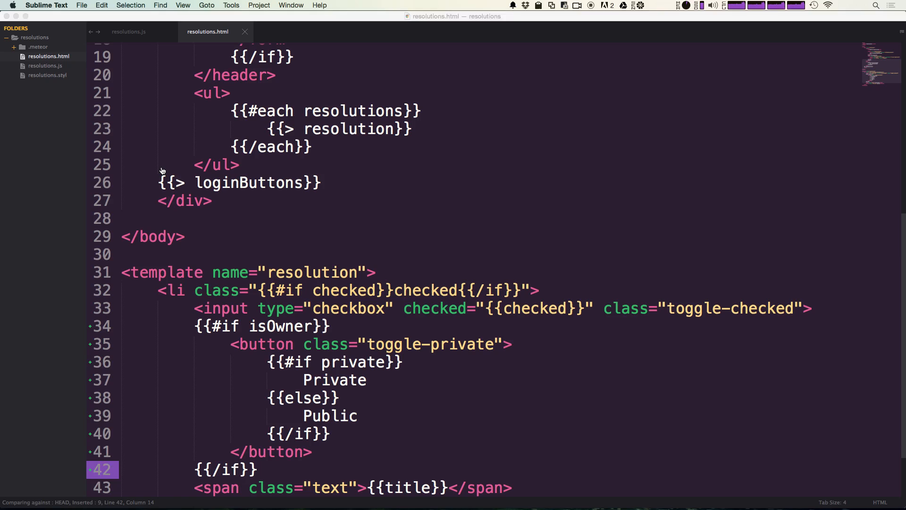
Step: Scroll resolutions.js to Template.resolution.events with its toggle-checked and delete handlers
double_click(271, 326)
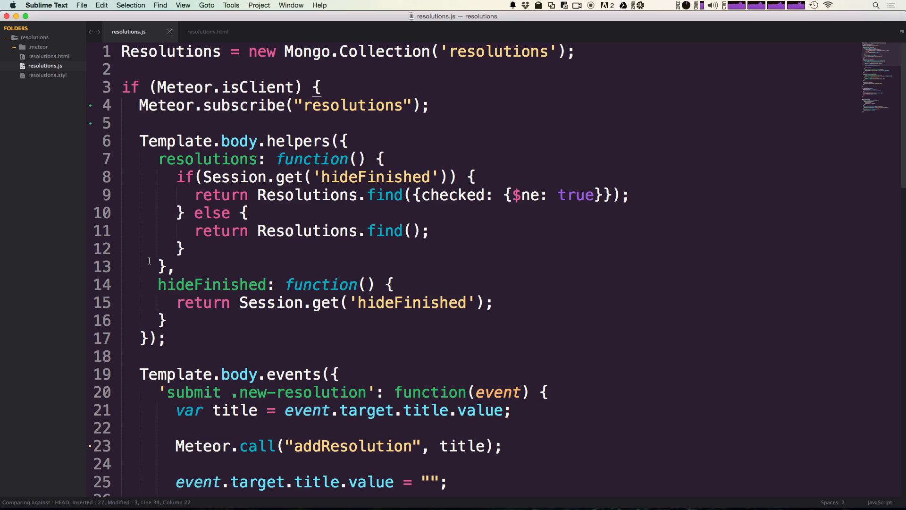
scroll(down, 3)
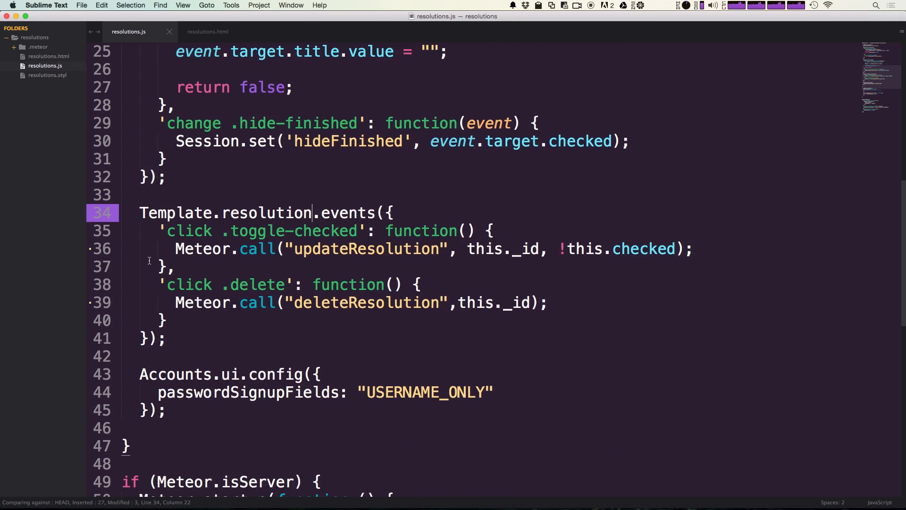
scroll(down, 3)
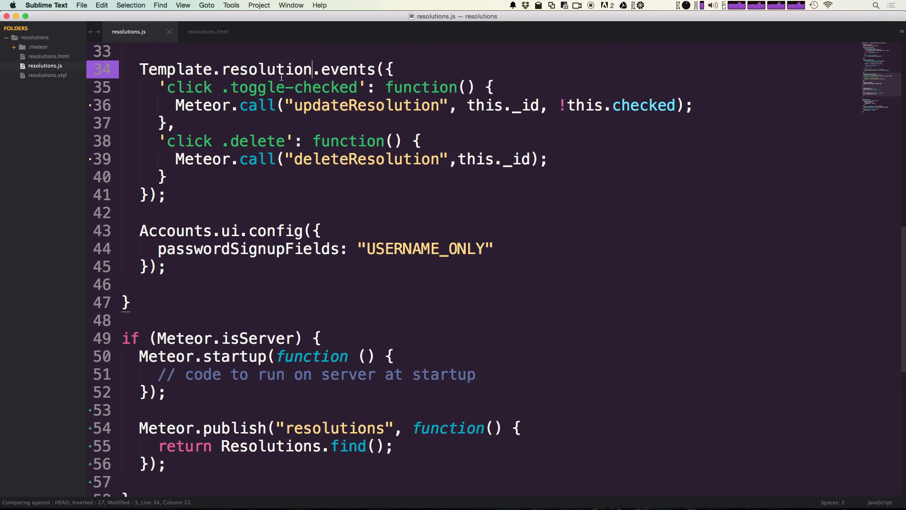
double_click(348, 70)
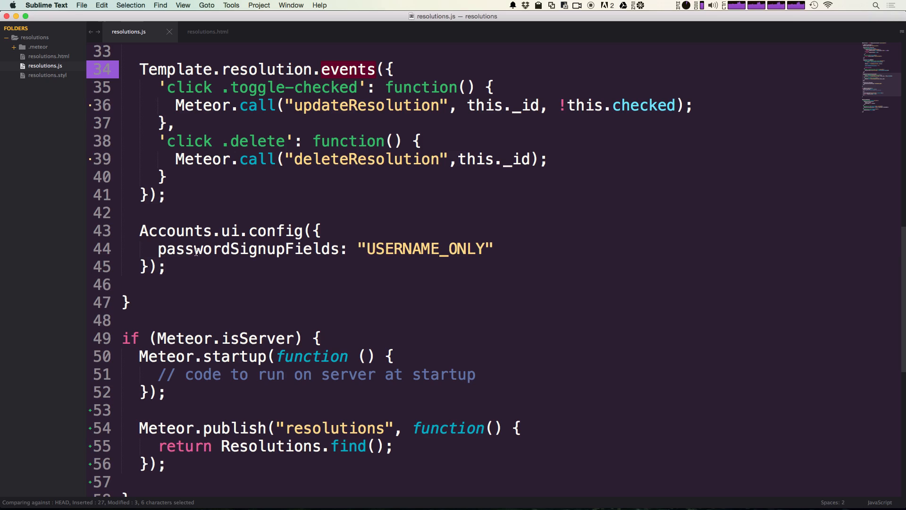
scroll(down, 3)
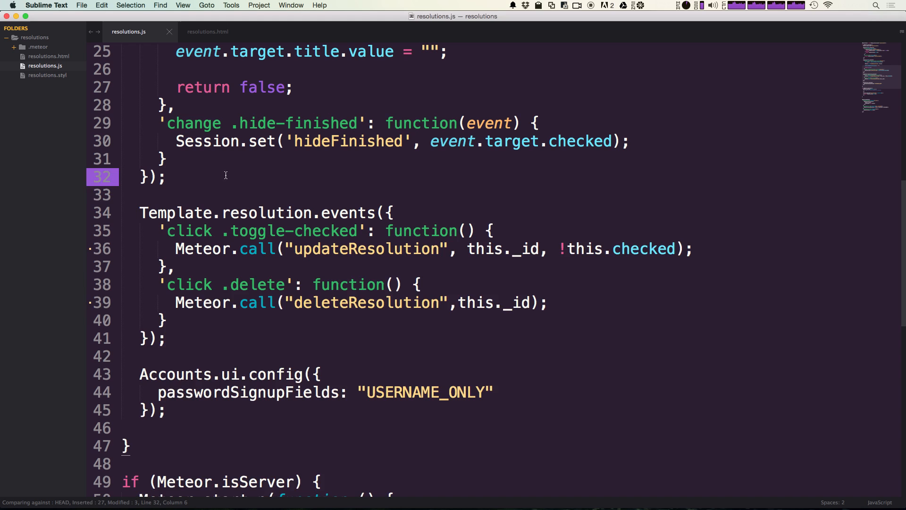
Step: Start a Template.resolution.helpers({}); block above the resolution events
text(Templa)
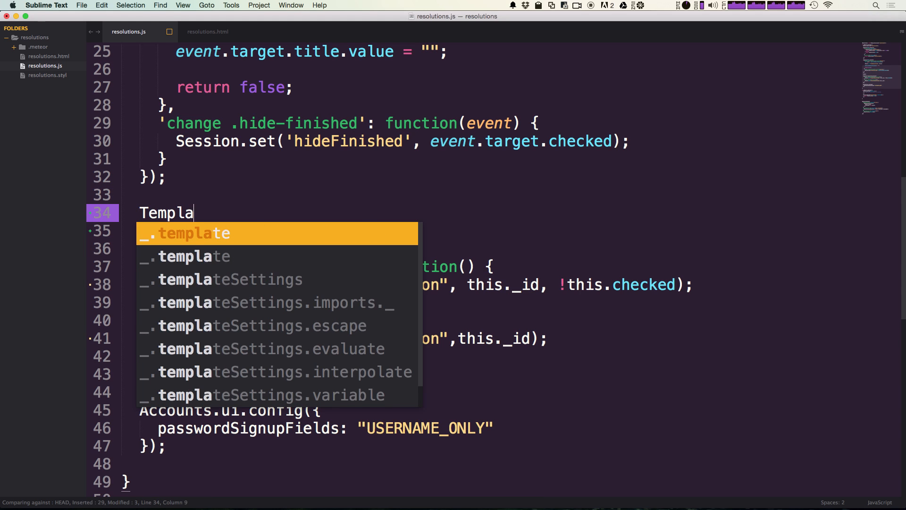
text(.resolut)
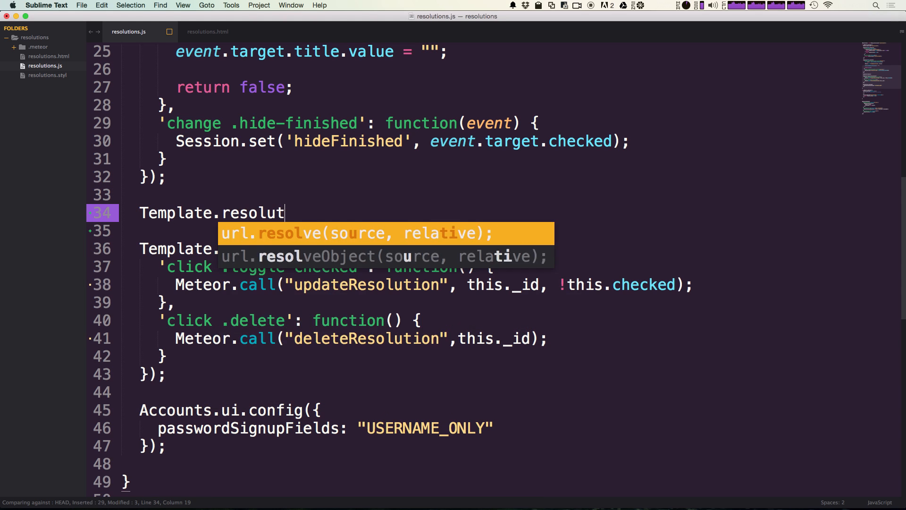
text(ion.e)
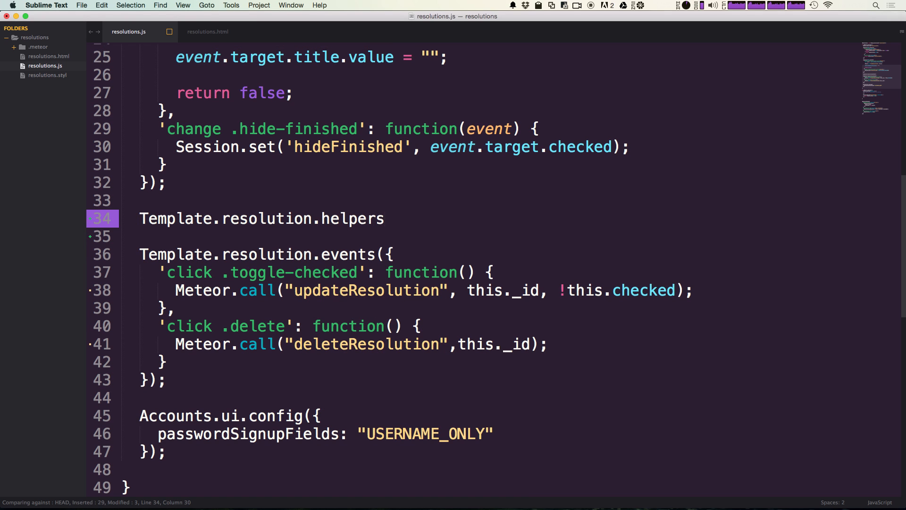
text((P))
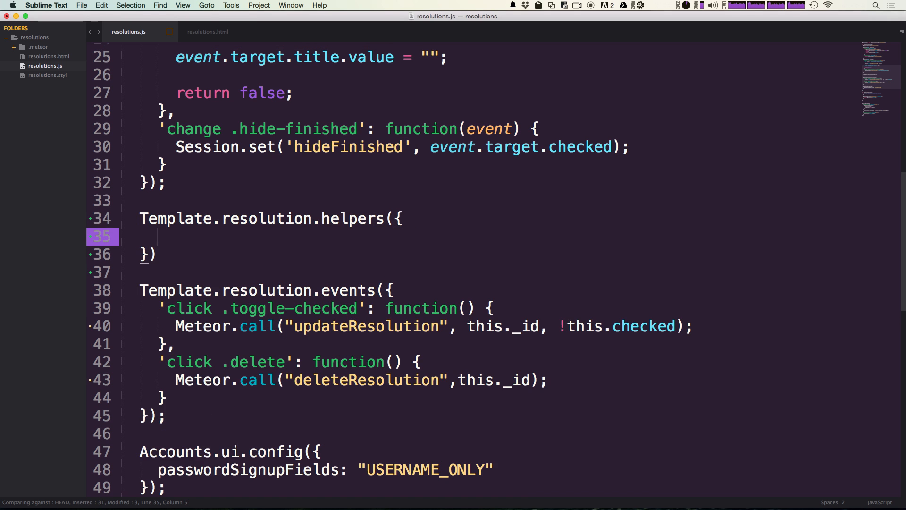
text(;)
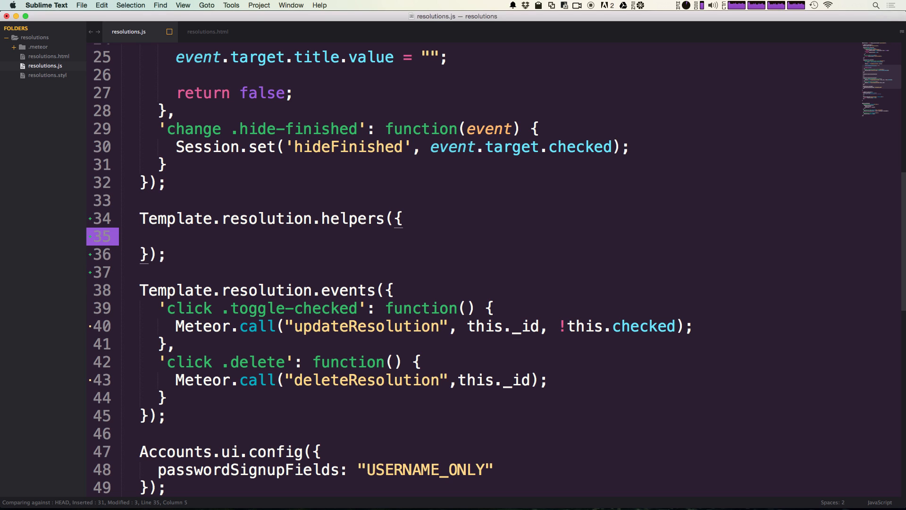
text('')
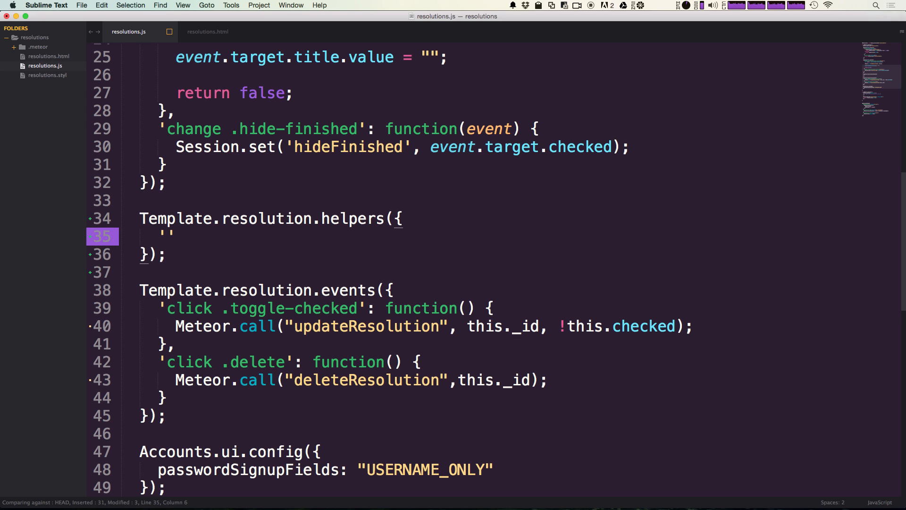
key(backspace)
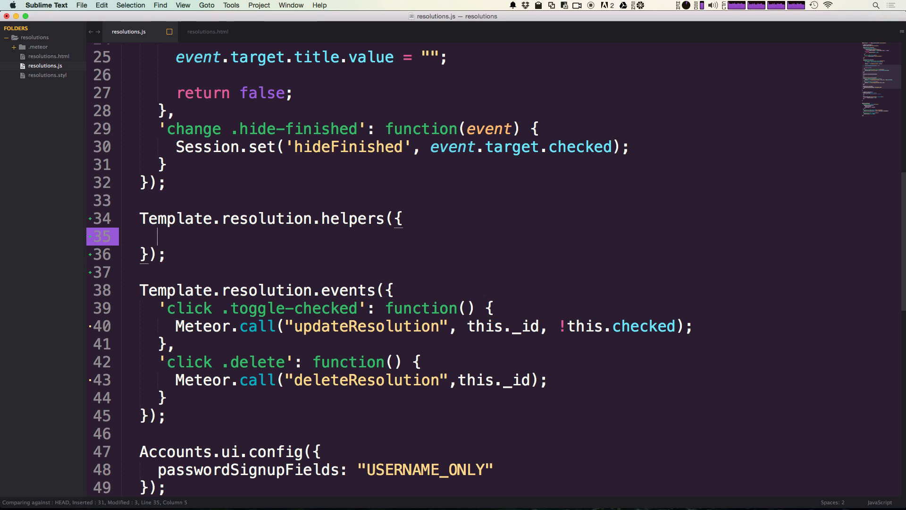
Step: Add an empty isOwner: function() { } inside the helpers block
text(is)
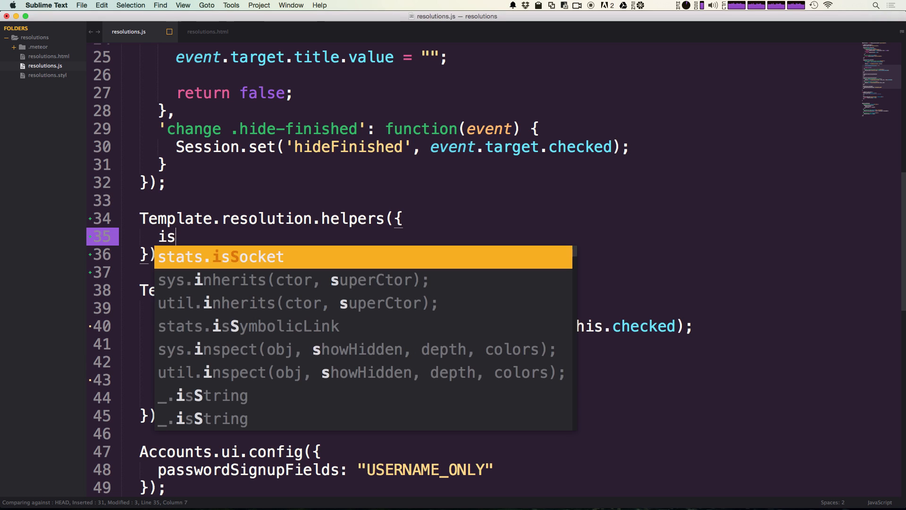
text(Owner)
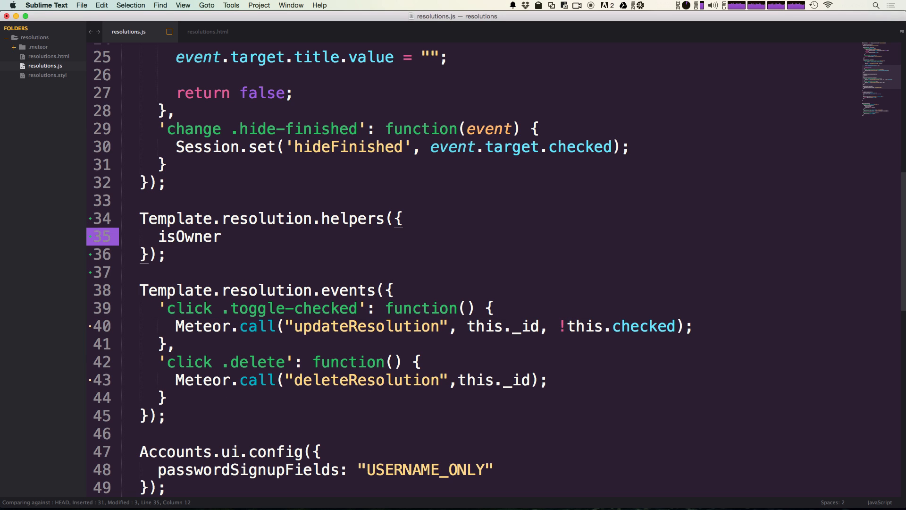
text(:)
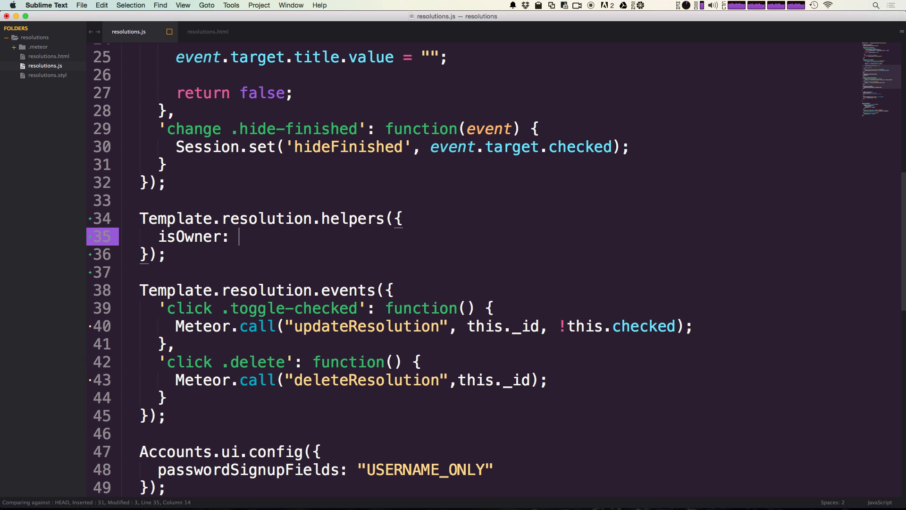
text(function()
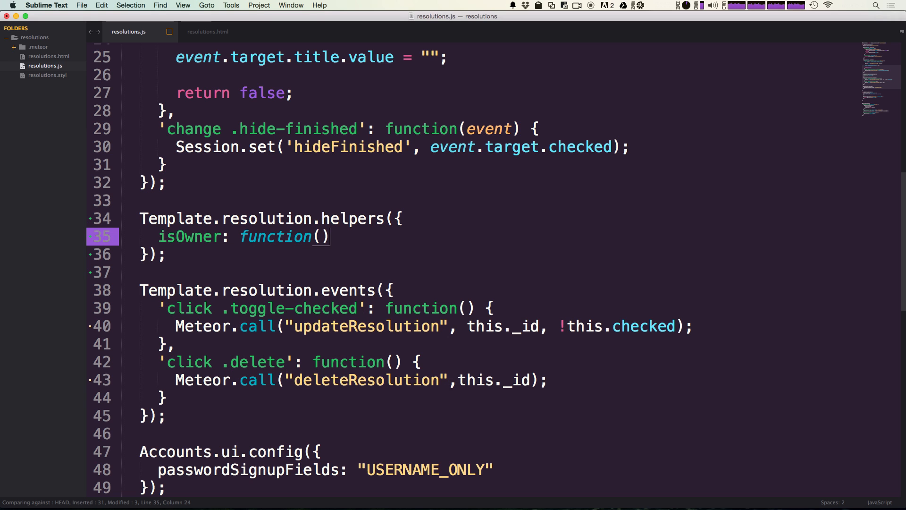
text({)
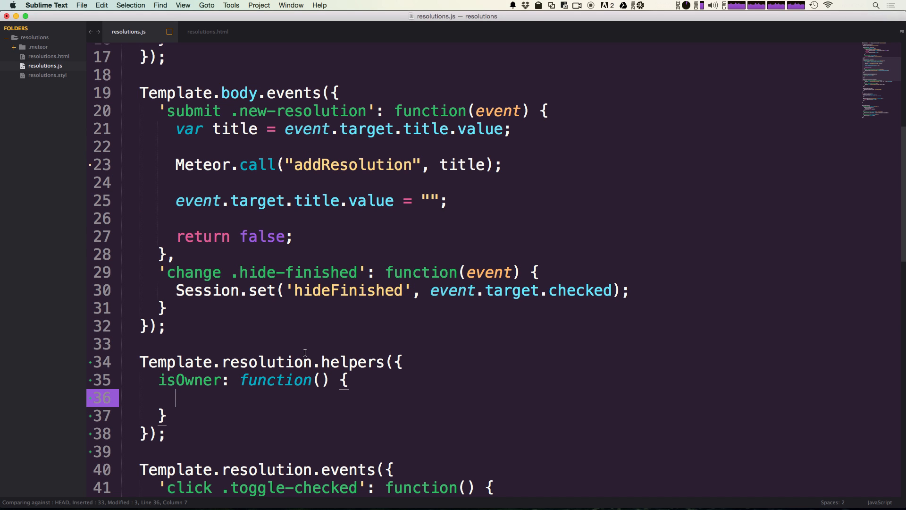
mouse_move(314, 358)
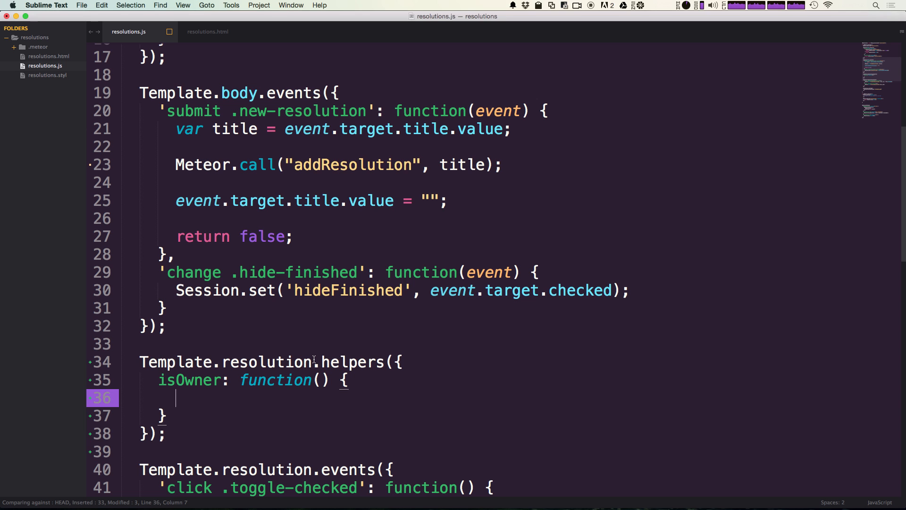
Step: Add owner: Meteor.userId() after createdAt in the addResolution insert
scroll(down, 3)
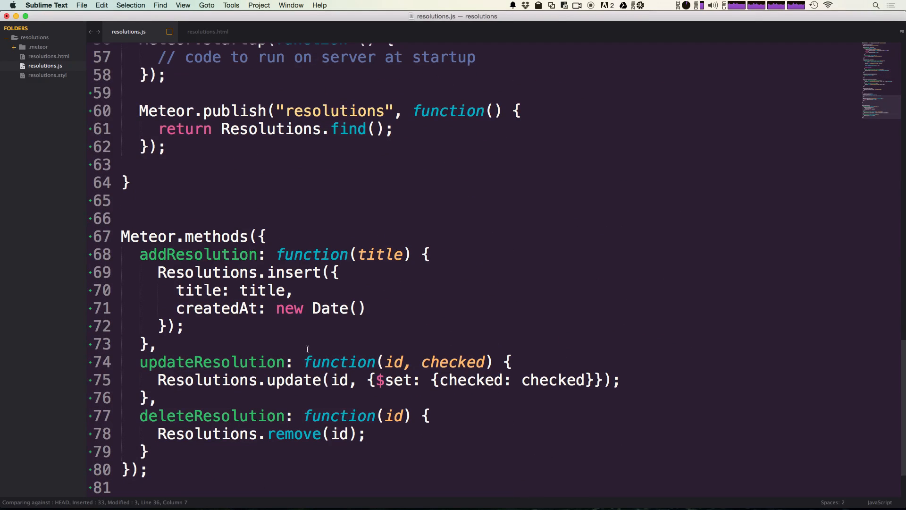
double_click(198, 255)
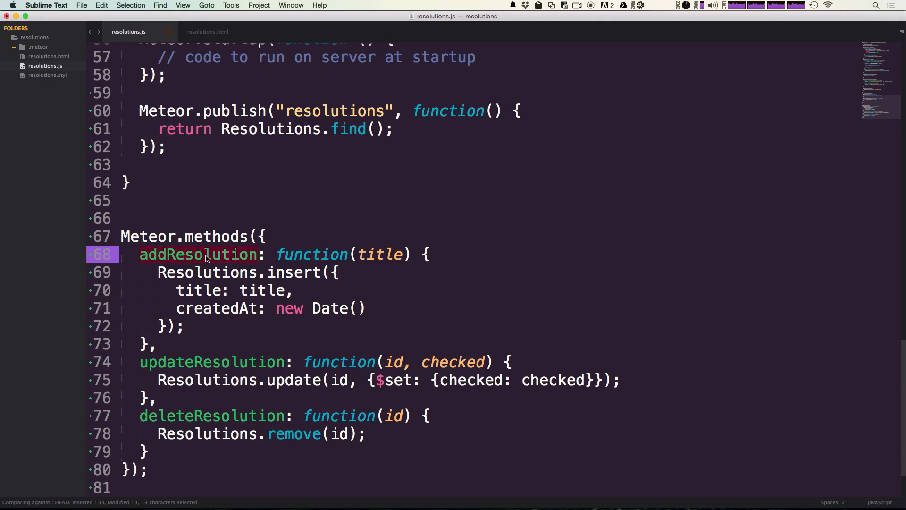
click(360, 308)
text(,)
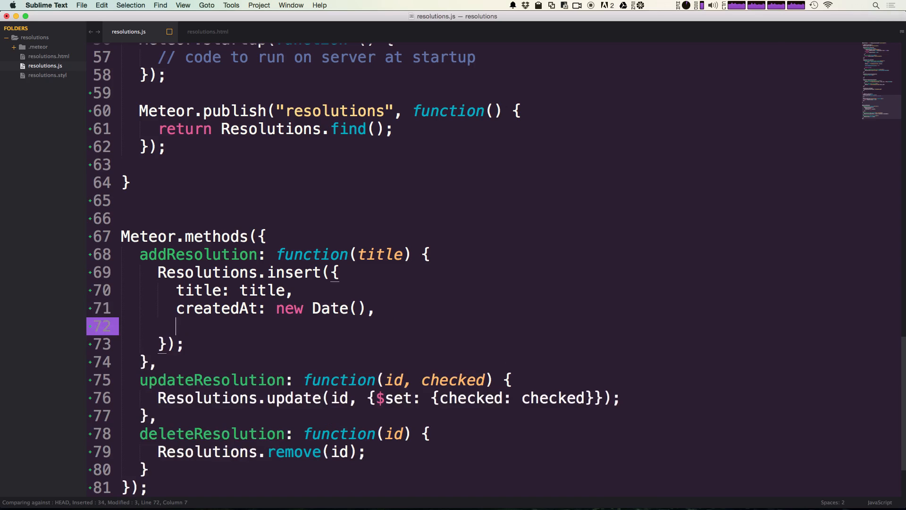
text(ower)
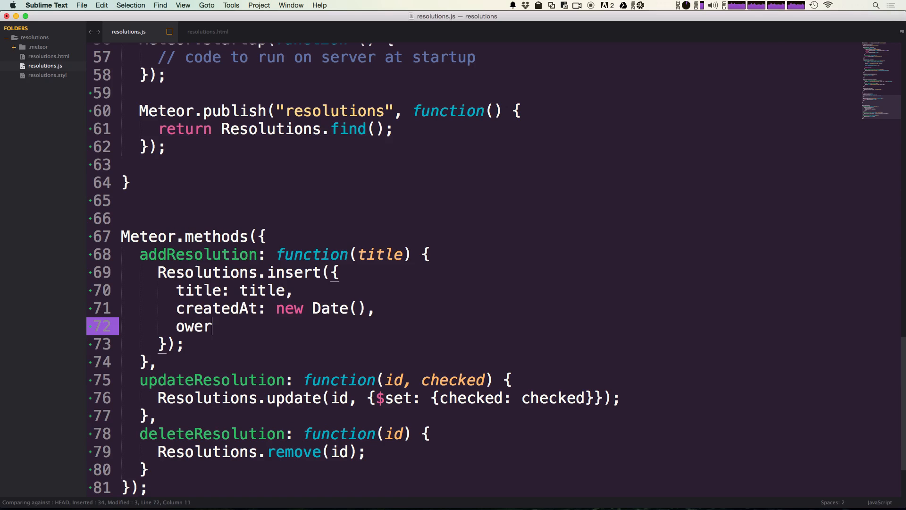
text(n)
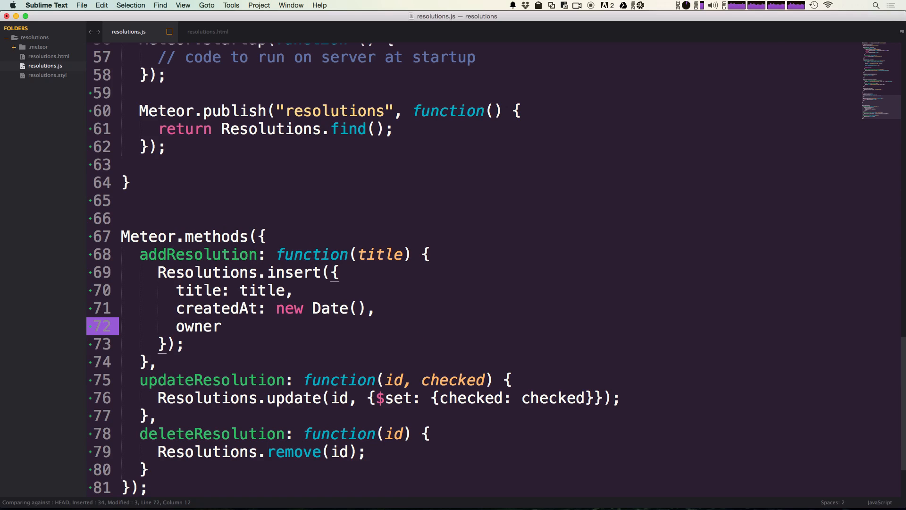
text(:)
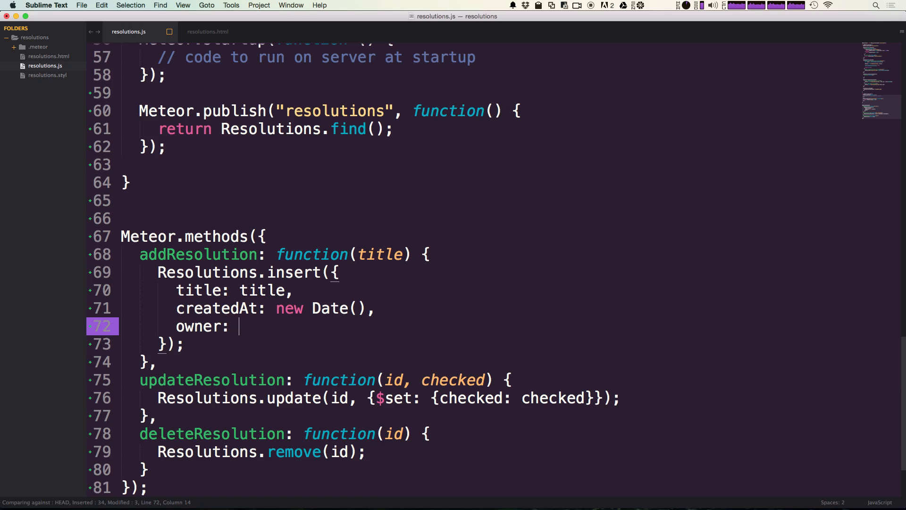
text(Meteor.u)
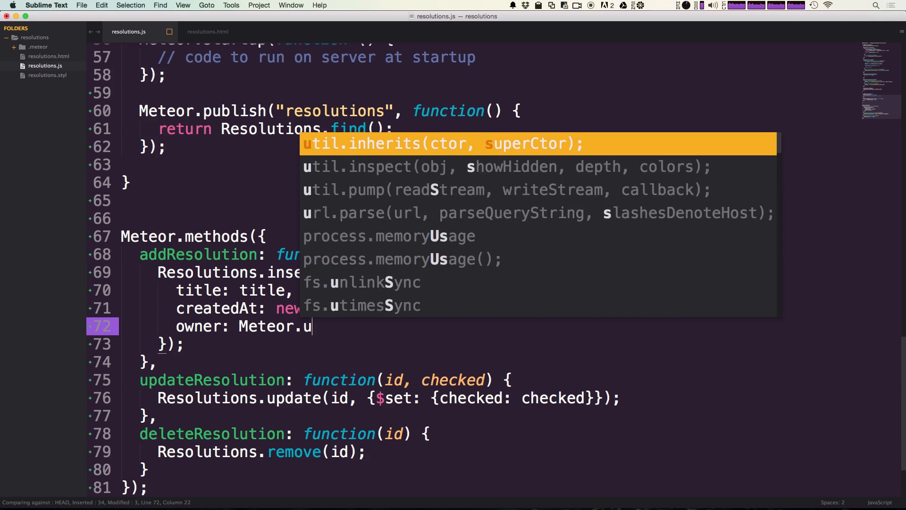
text(ser)
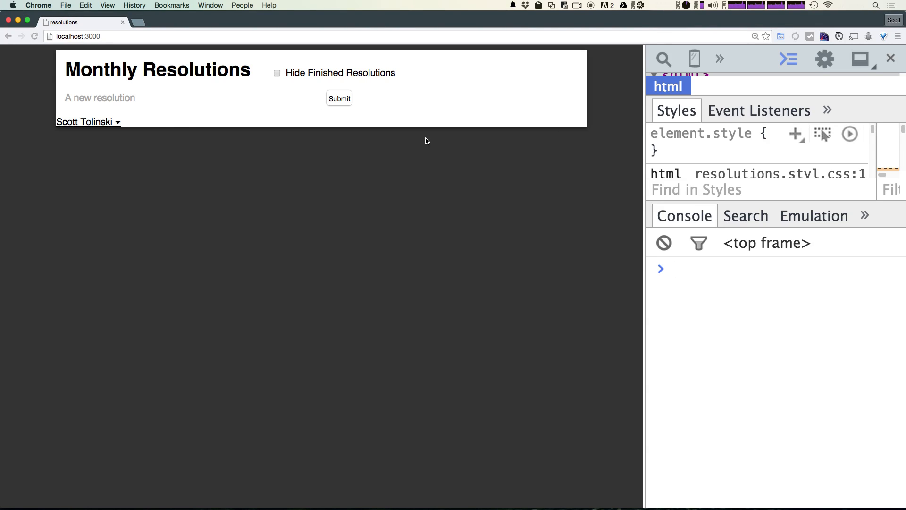
Step: Submit 'Read More' and 'Make Tutorials' as new resolutions in the Chrome app
click(193, 97)
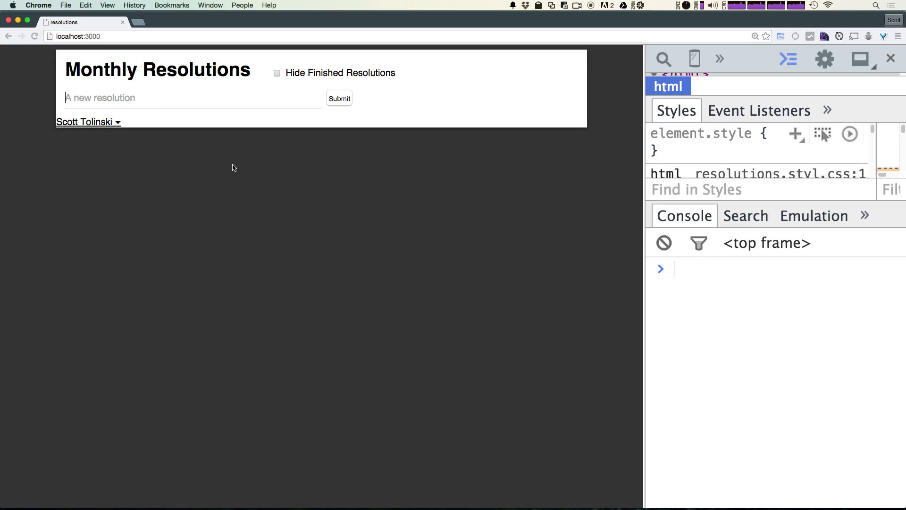
text(Read)
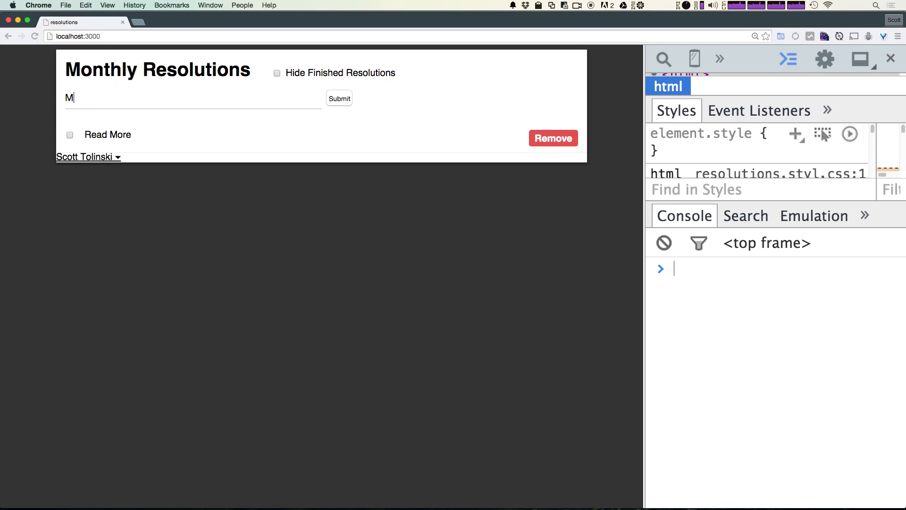
text(ake Tutorial)
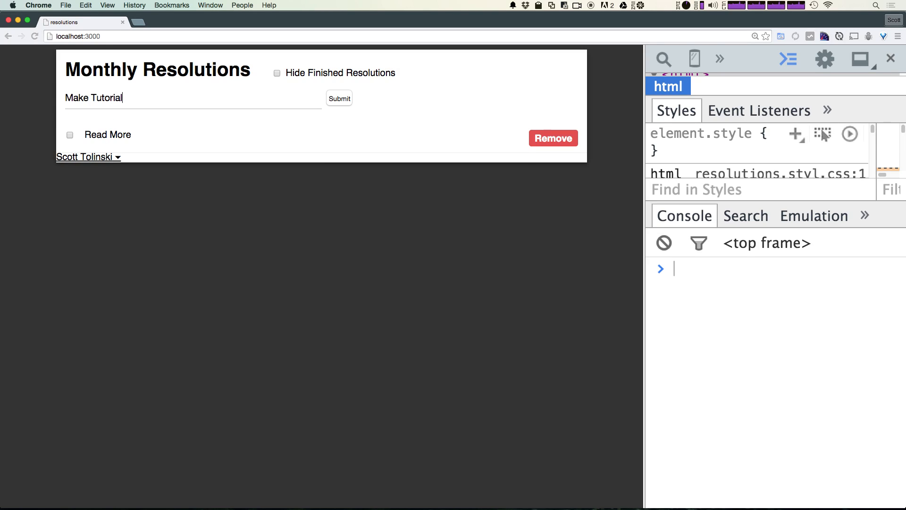
click(340, 98)
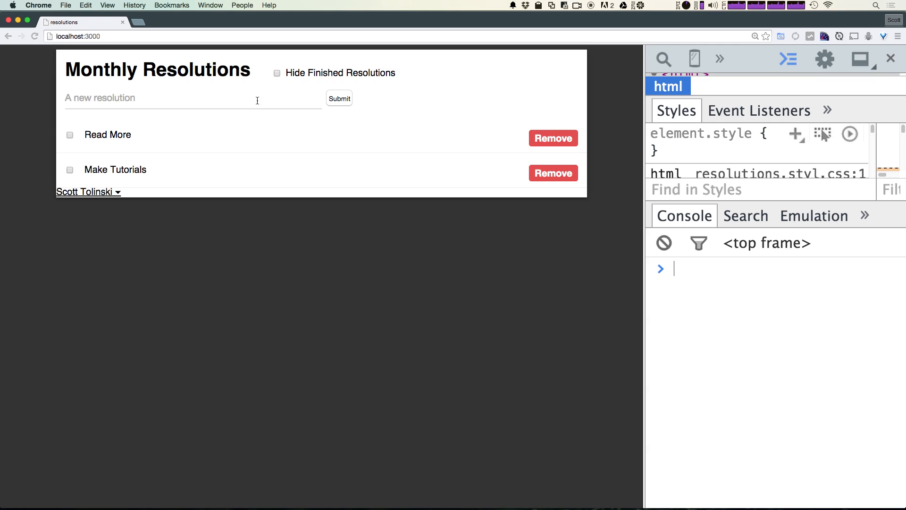
double_click(108, 134)
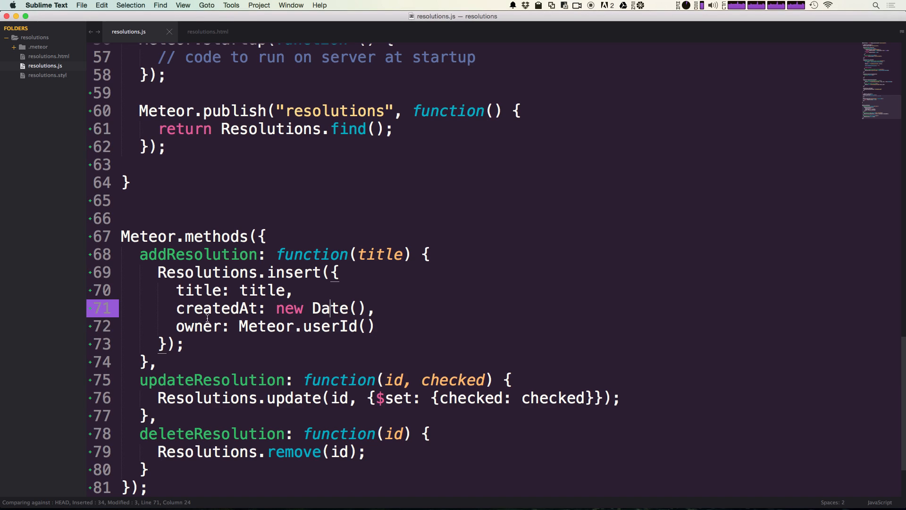
Step: Insert {{owner}} on a new line above the checkbox in resolutions.html
click(208, 31)
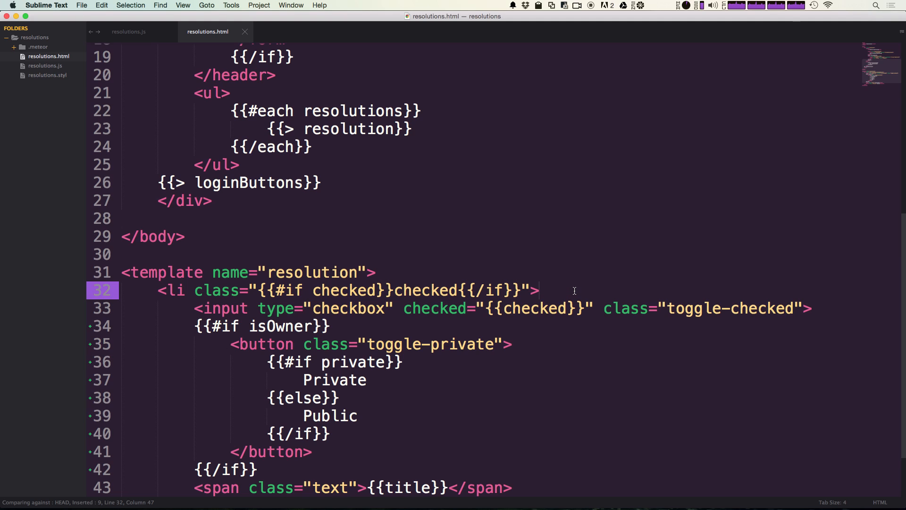
key(enter)
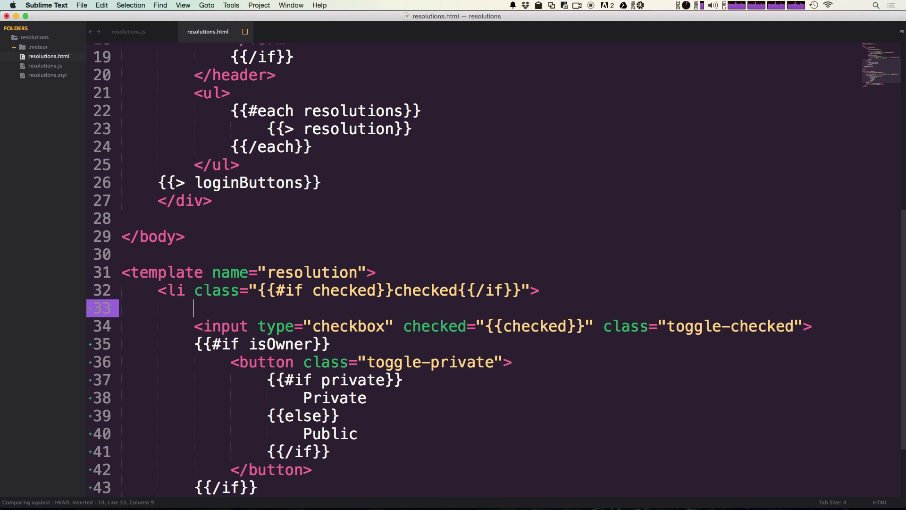
text({{owner}})
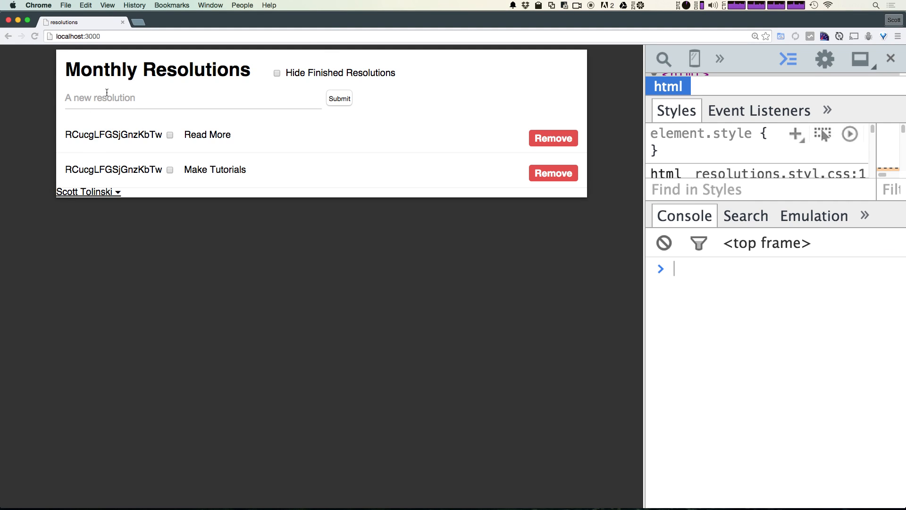
mouse_move(210, 148)
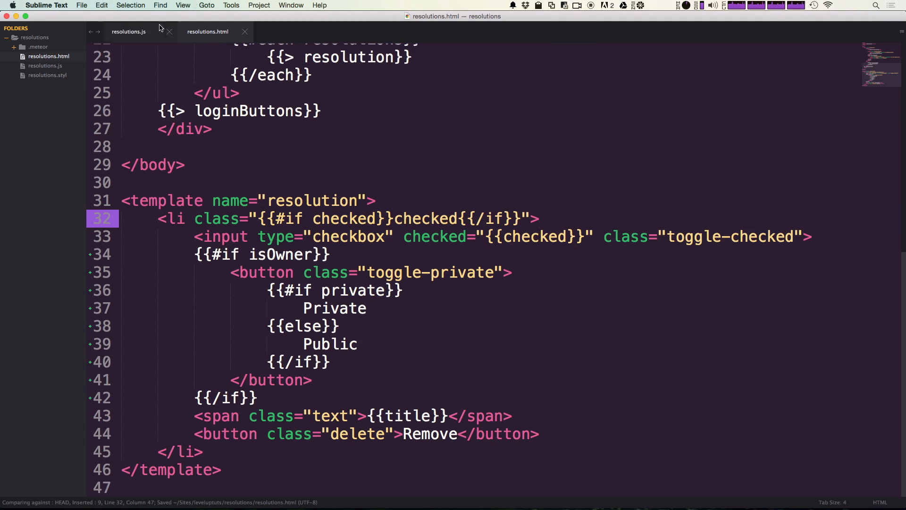
Step: Fill the isOwner helper with return this.owner === Meteor.userId();
click(128, 31)
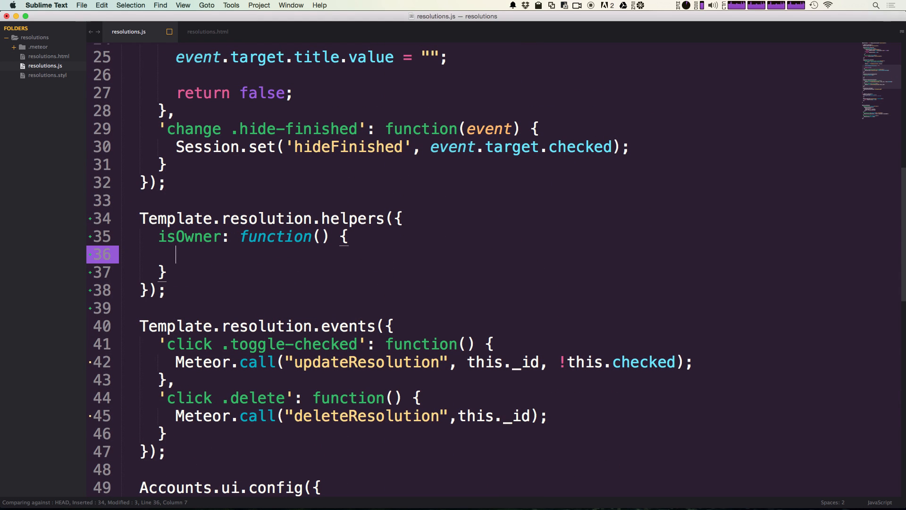
mouse_move(234, 269)
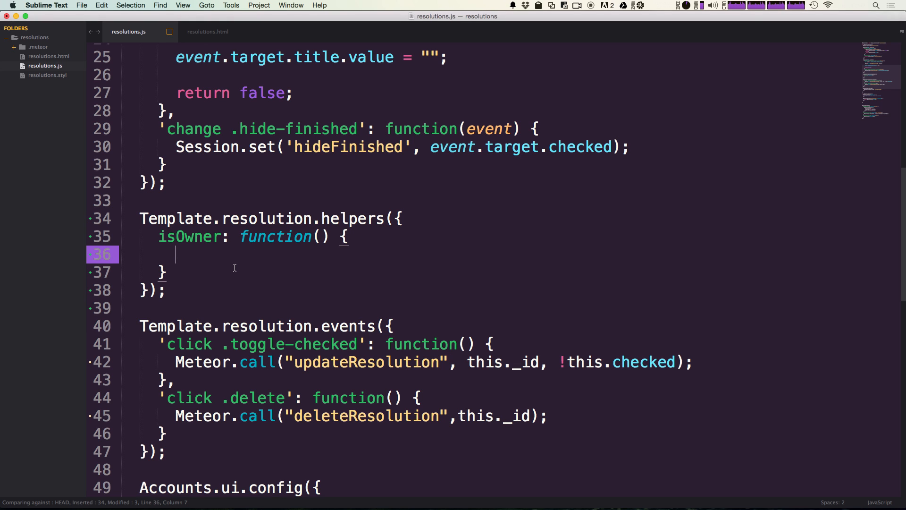
mouse_move(264, 268)
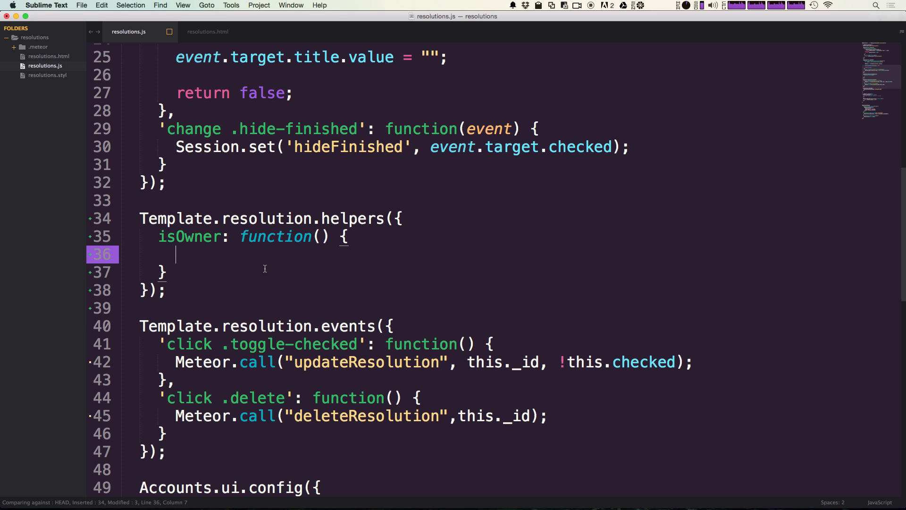
scroll(down, 3)
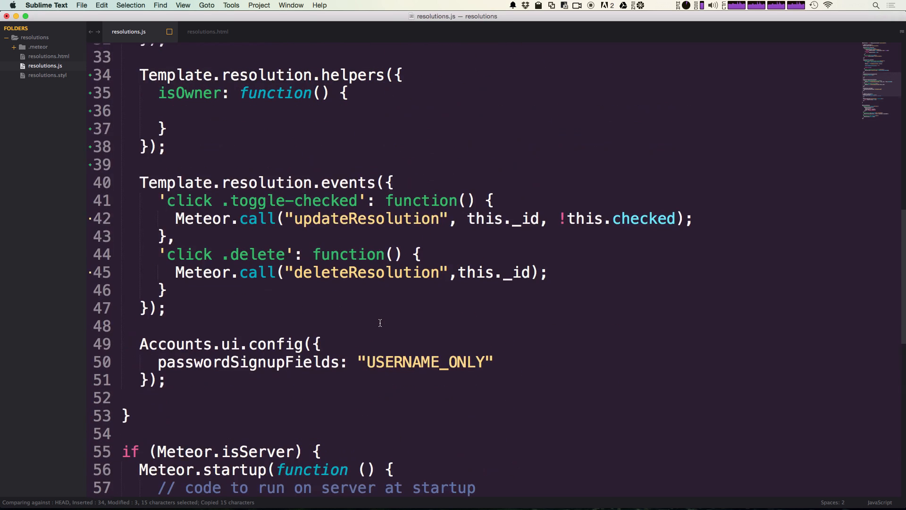
text(t)
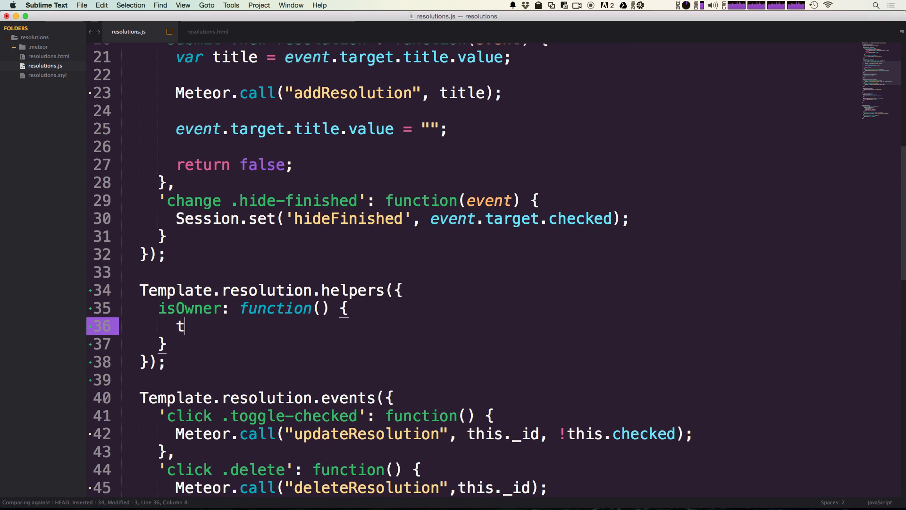
text(his)
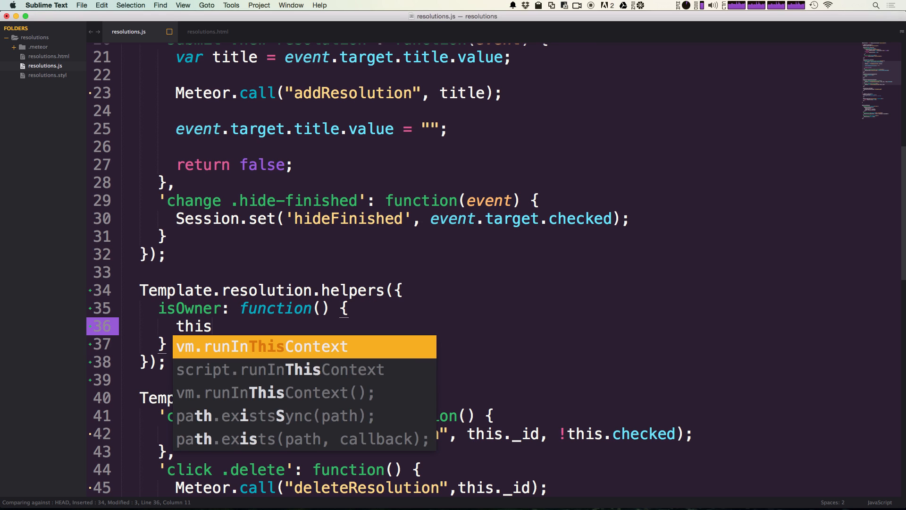
text(.owner ===)
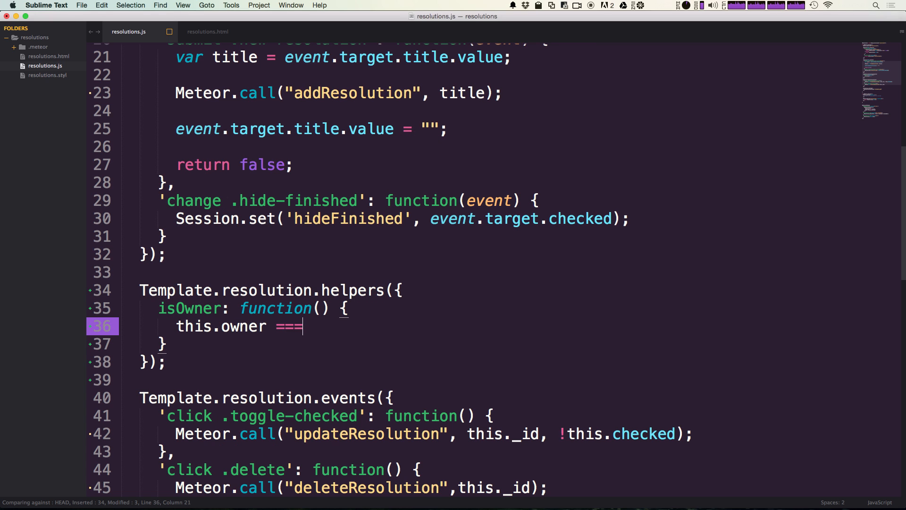
text(Meteor.userId())
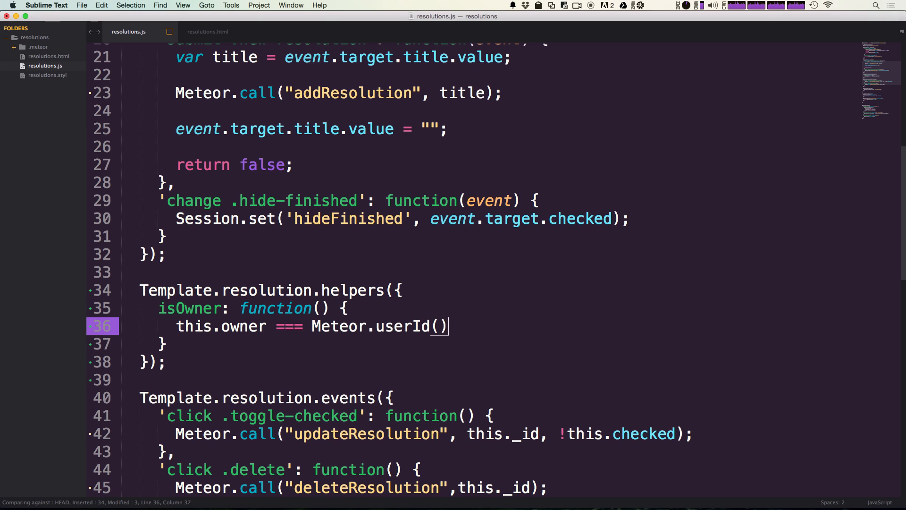
text(;)
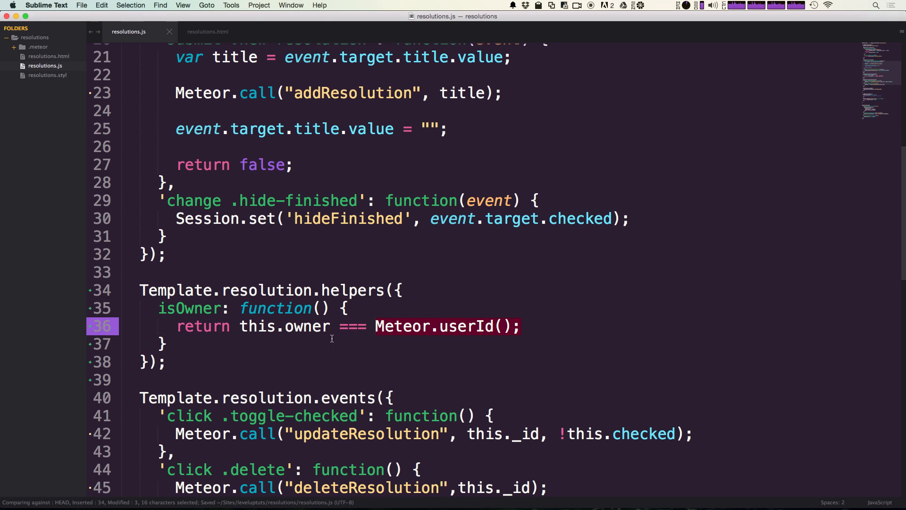
mouse_move(237, 72)
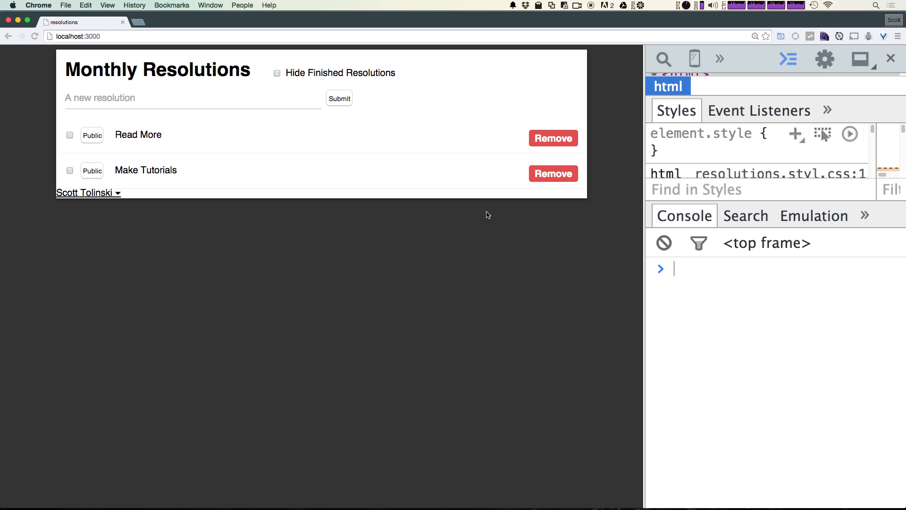
mouse_move(99, 142)
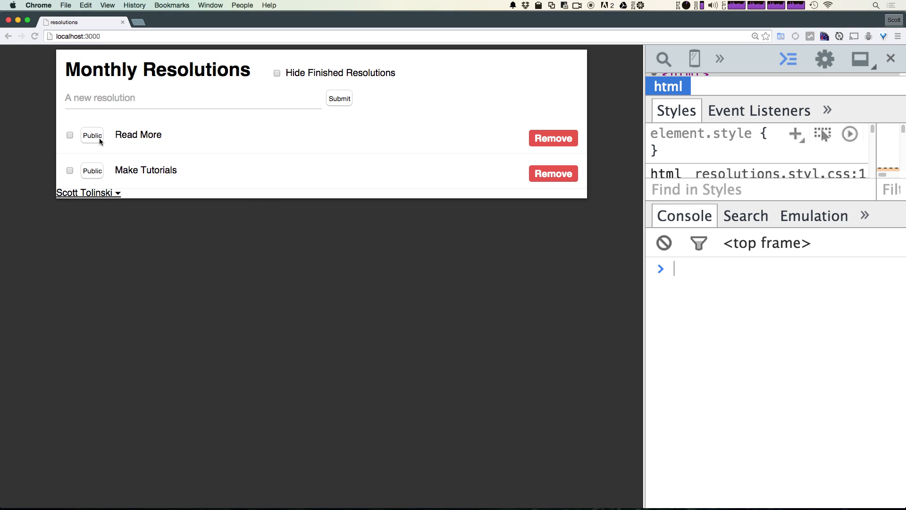
mouse_move(98, 172)
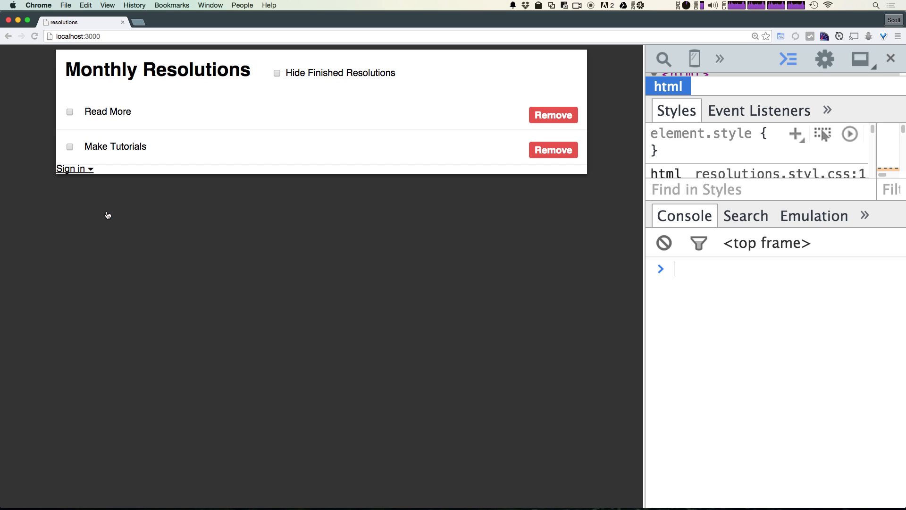
mouse_move(193, 165)
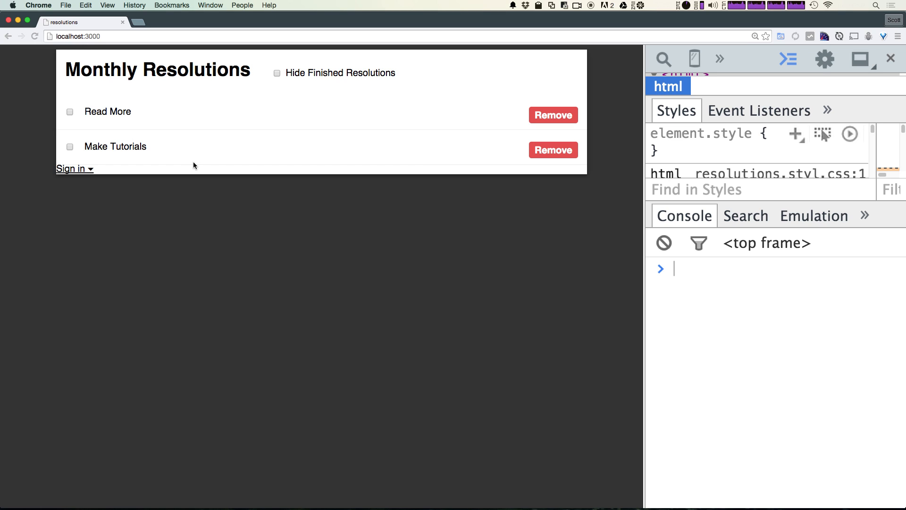
click(71, 168)
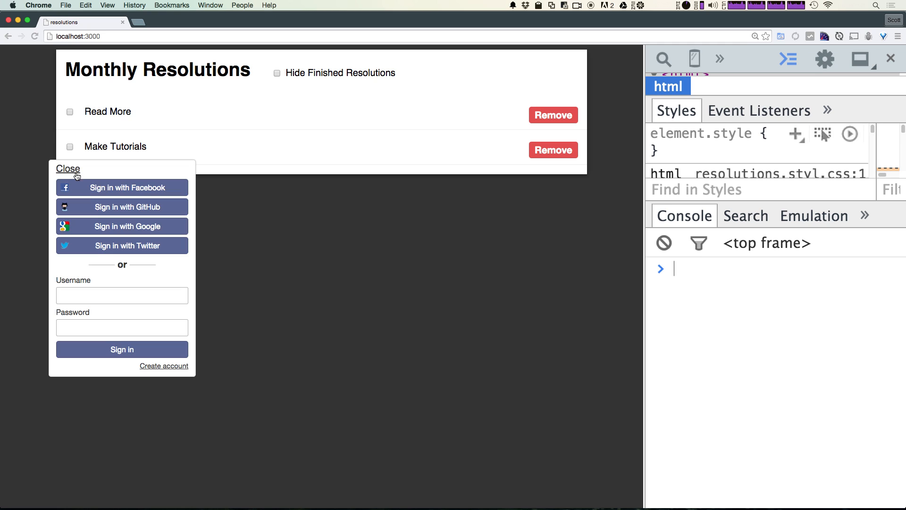
click(121, 245)
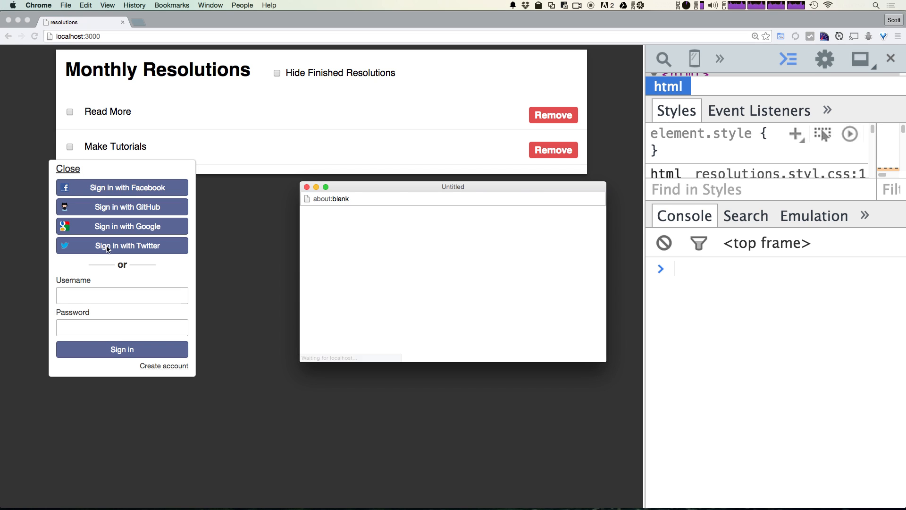
click(121, 244)
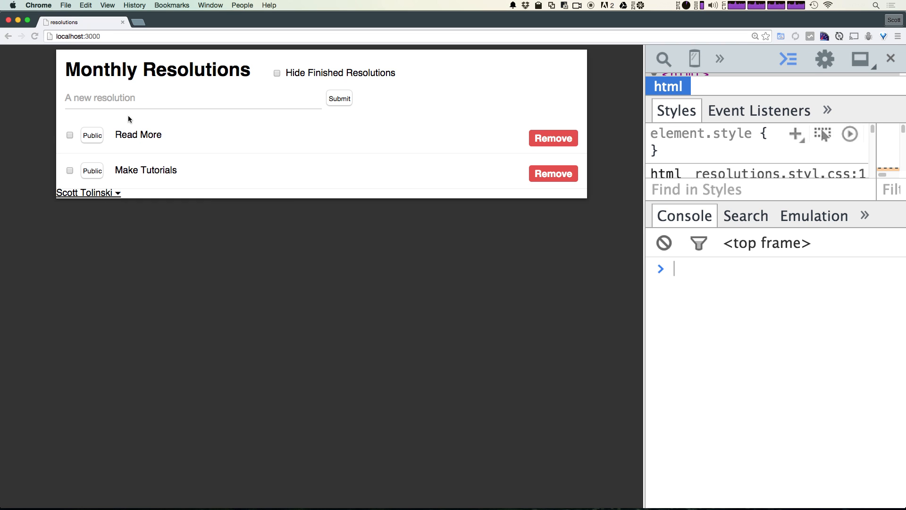
mouse_move(104, 165)
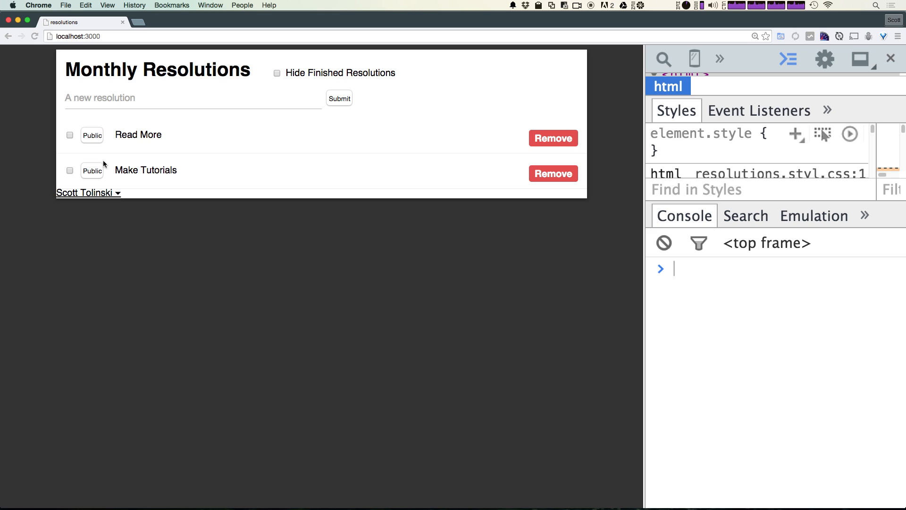
mouse_move(105, 165)
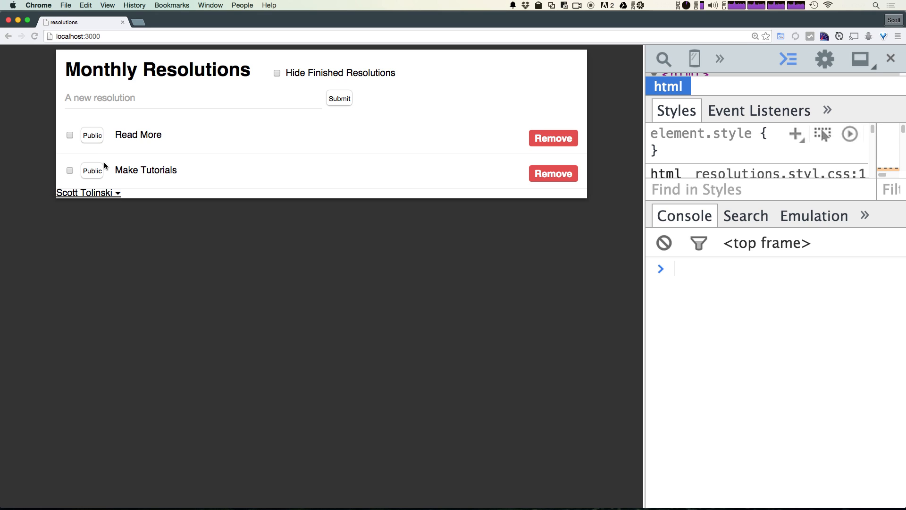
mouse_move(105, 166)
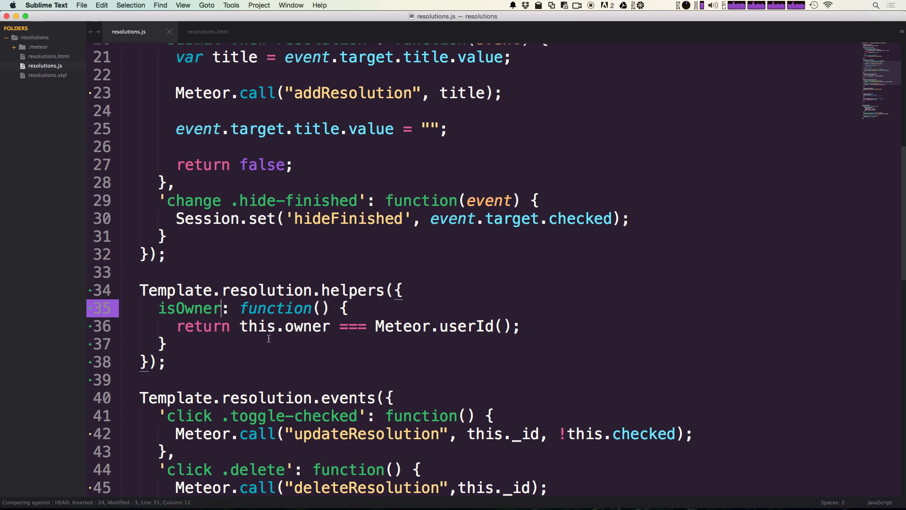
Step: Turn the copied toggle-checked handler into a 'click .toggle-private' event
scroll(down, 3)
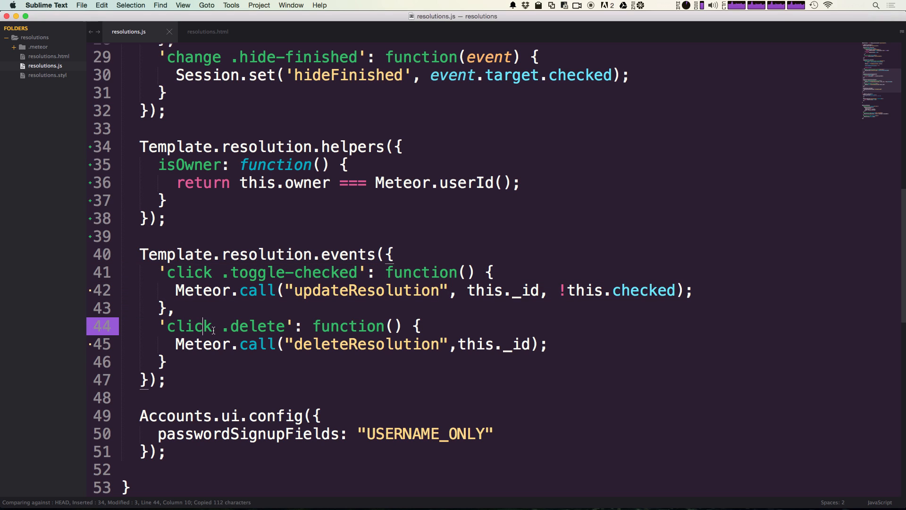
text(,)
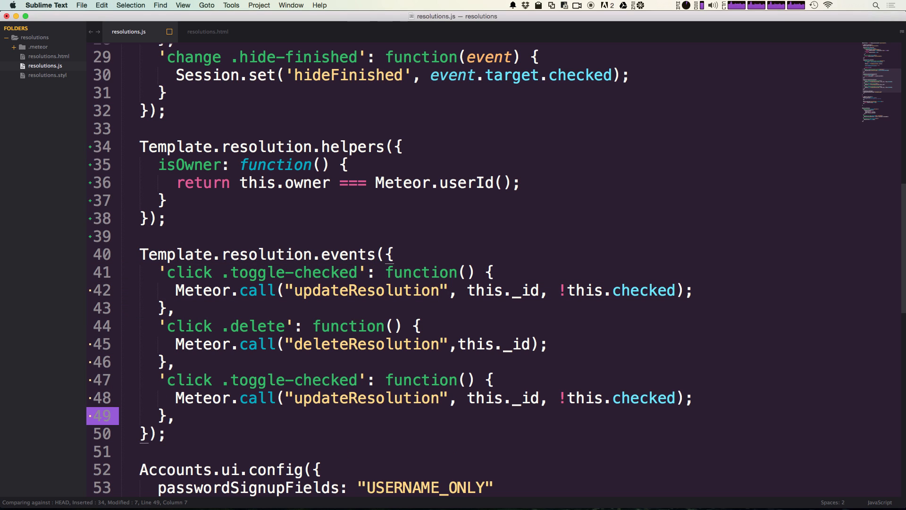
key(backspace)
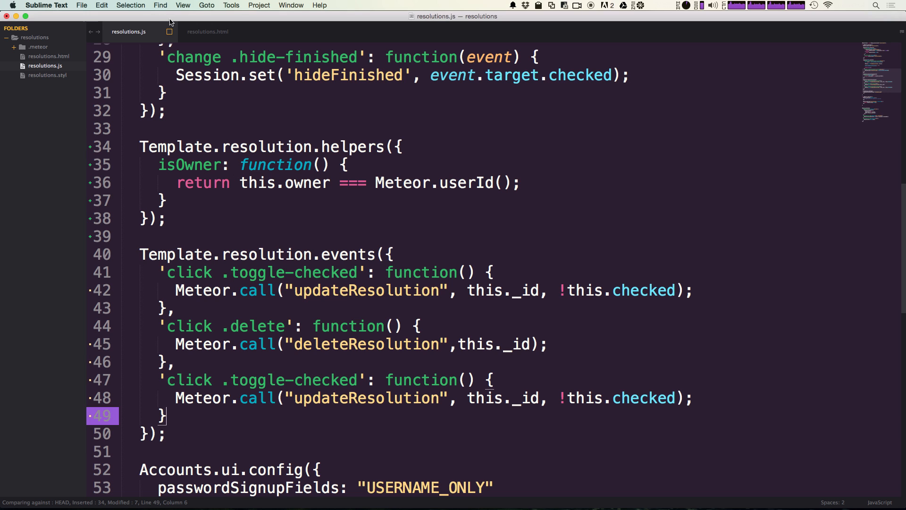
click(207, 31)
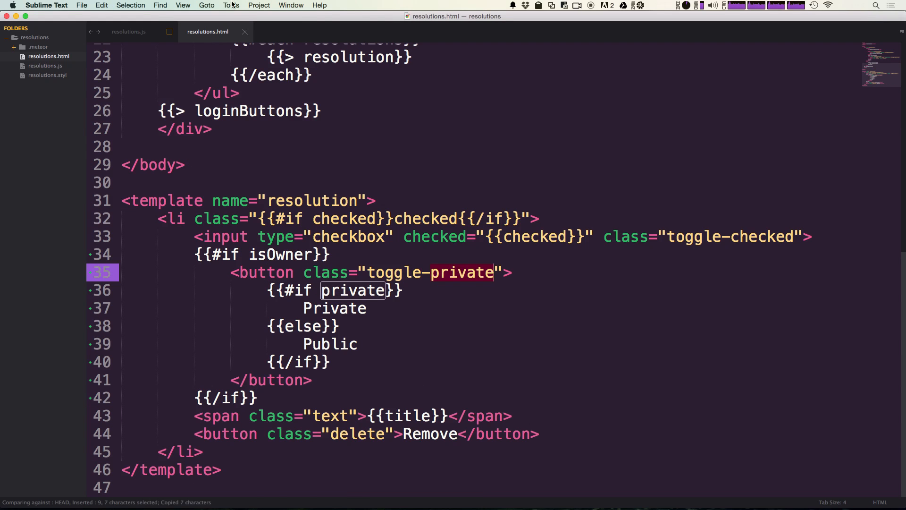
click(129, 31)
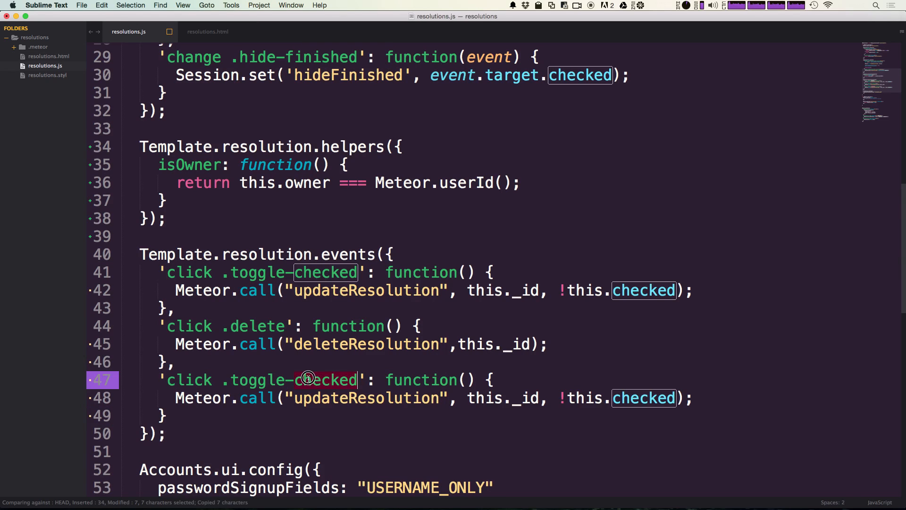
text(private)
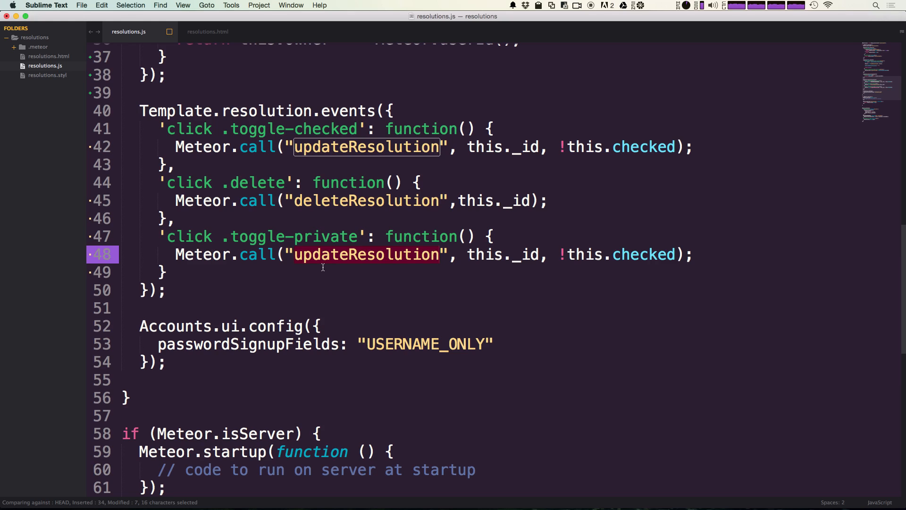
Step: Make the handler call Meteor.call("setPrivate", this._id, !this.private) and select setPrivate
text(setPriv)
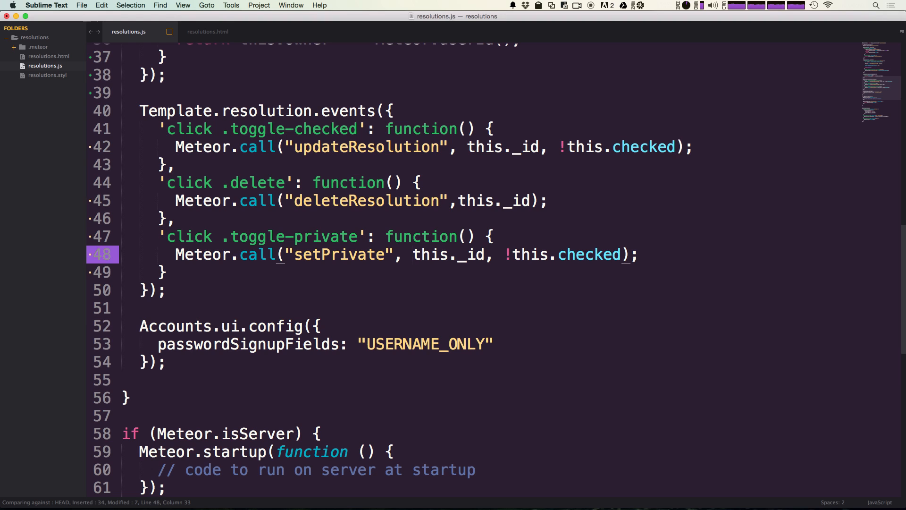
click(427, 254)
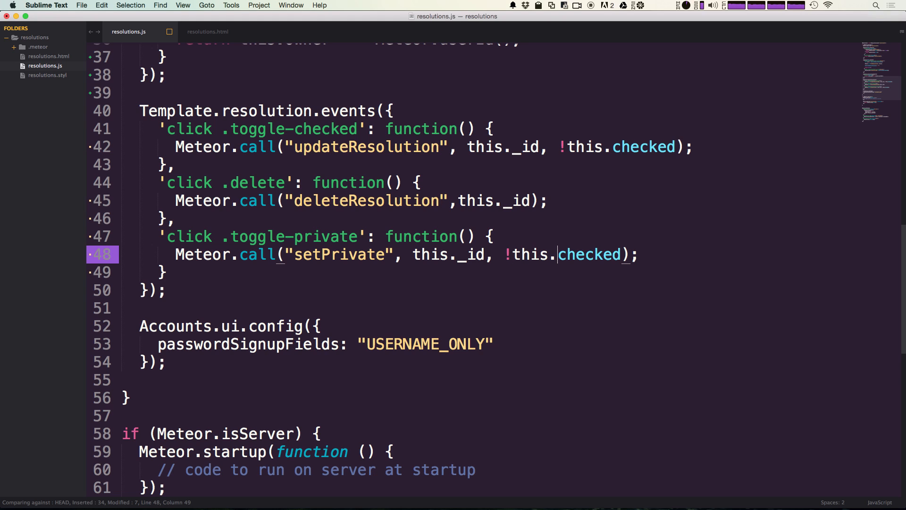
text(p)
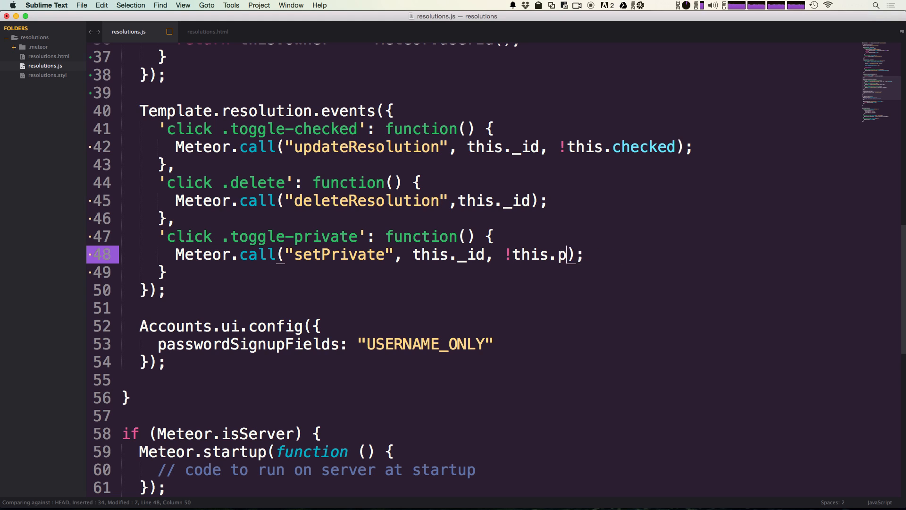
text(rivate)
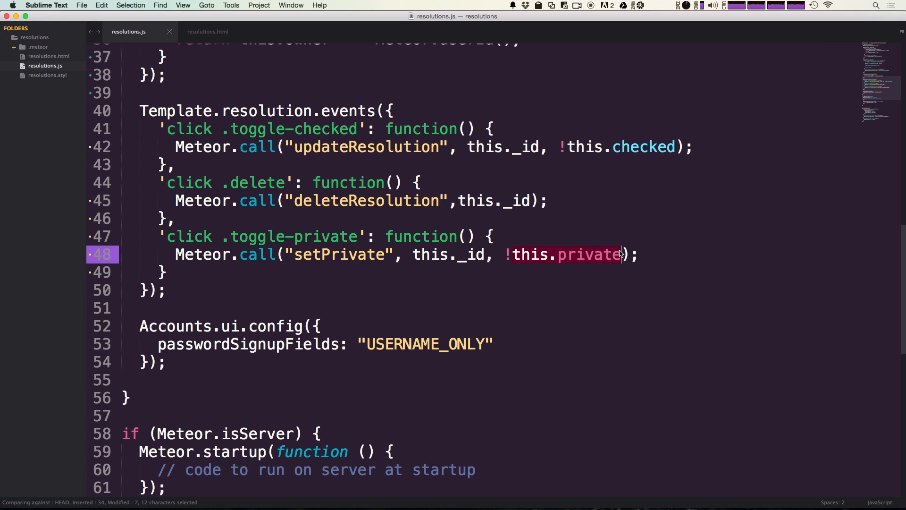
mouse_move(638, 263)
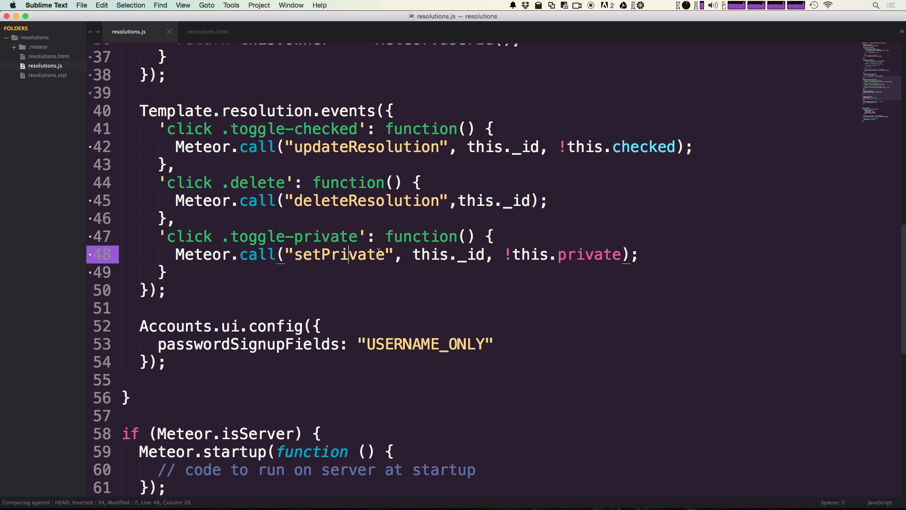
double_click(340, 254)
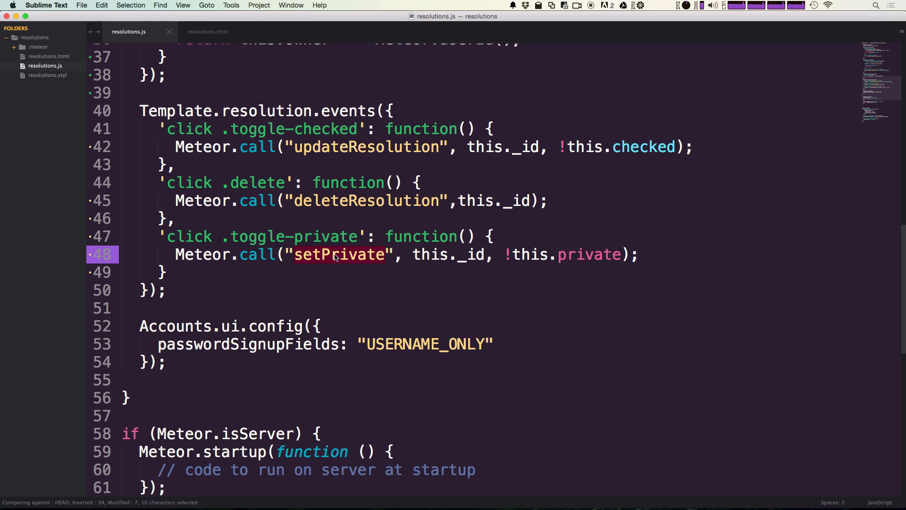
mouse_move(264, 281)
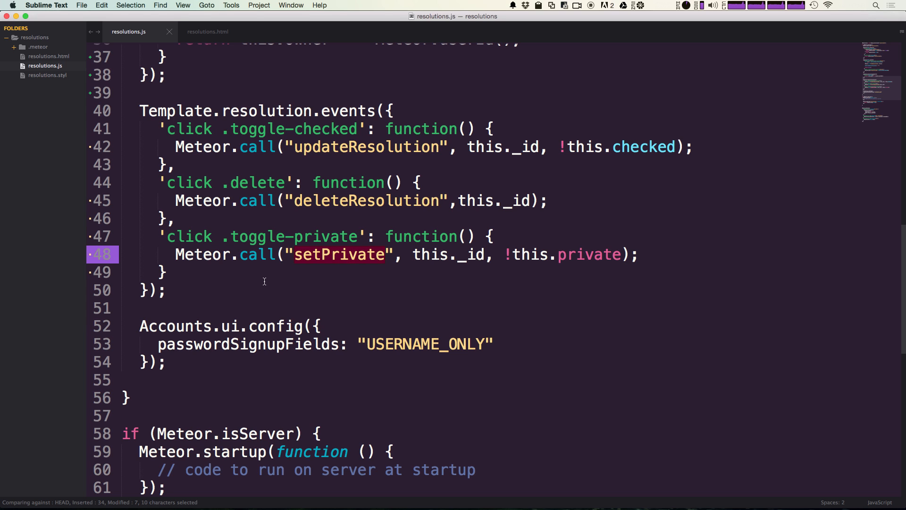
mouse_move(284, 312)
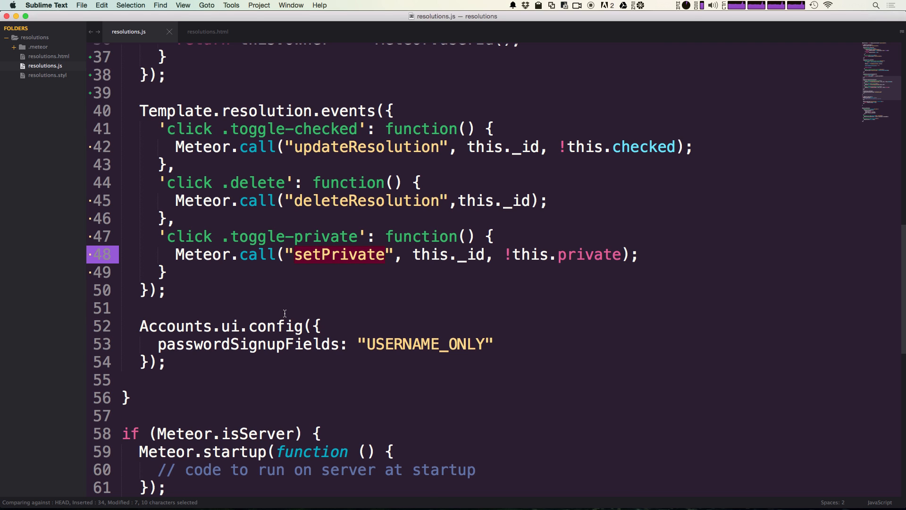
scroll(down, 3)
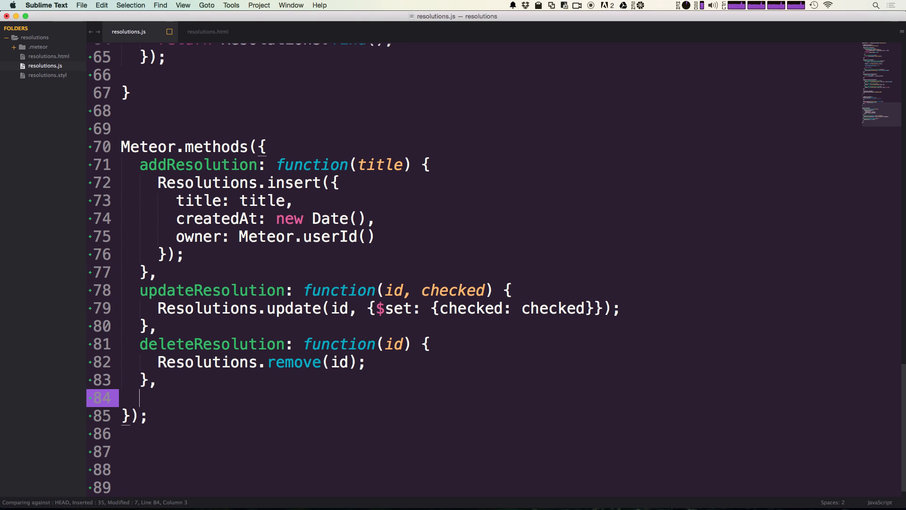
Step: After deleteResolution, start a method 'setPrivate: function(id, private) {' with an empty body
text(setPri)
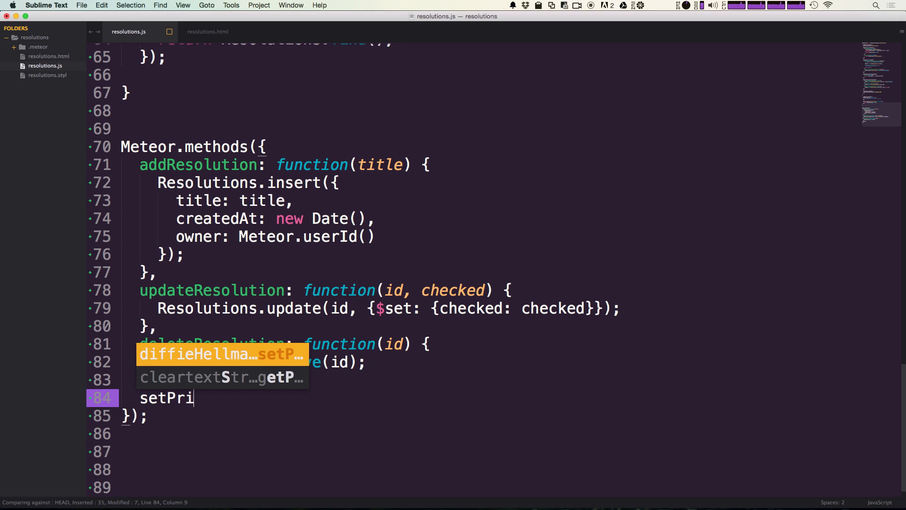
text(av)
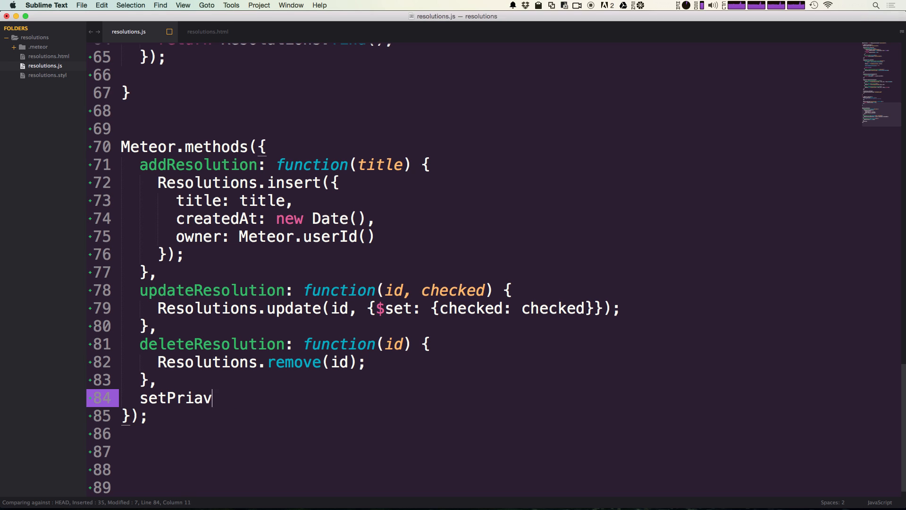
text(te)
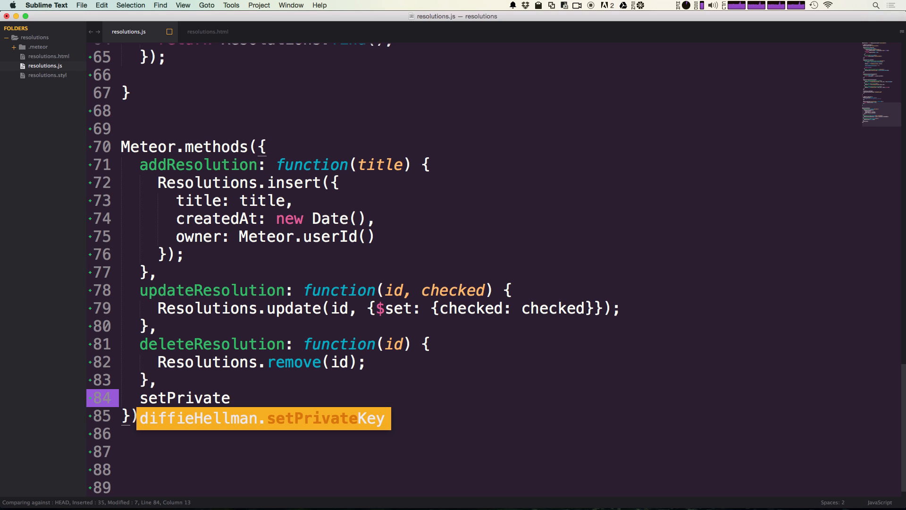
text(: fu)
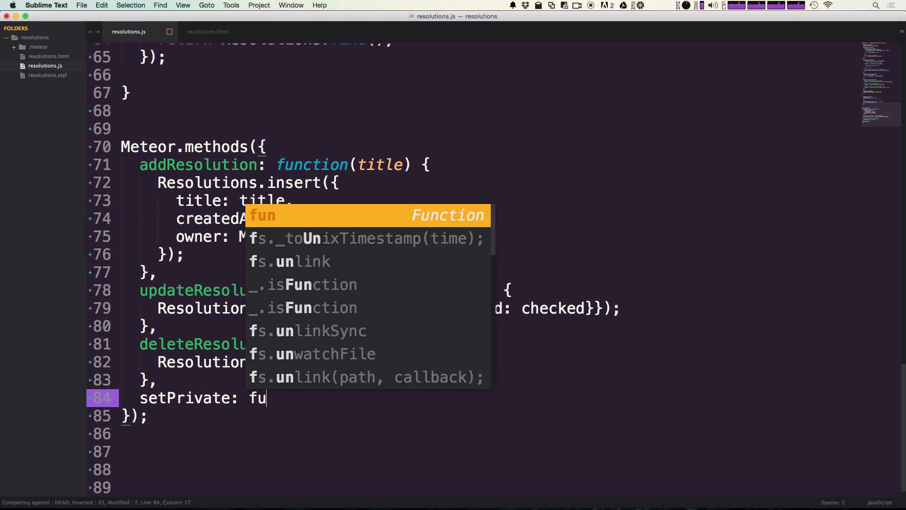
text(nction()
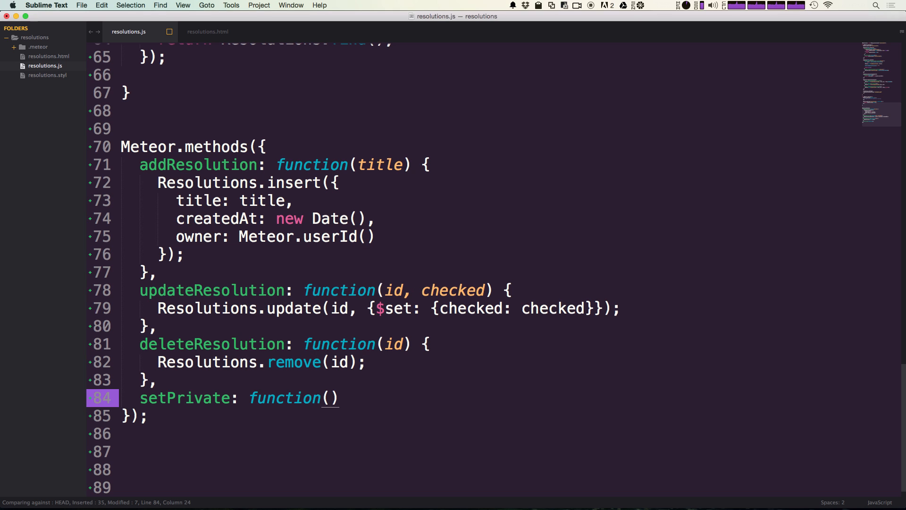
text(id,)
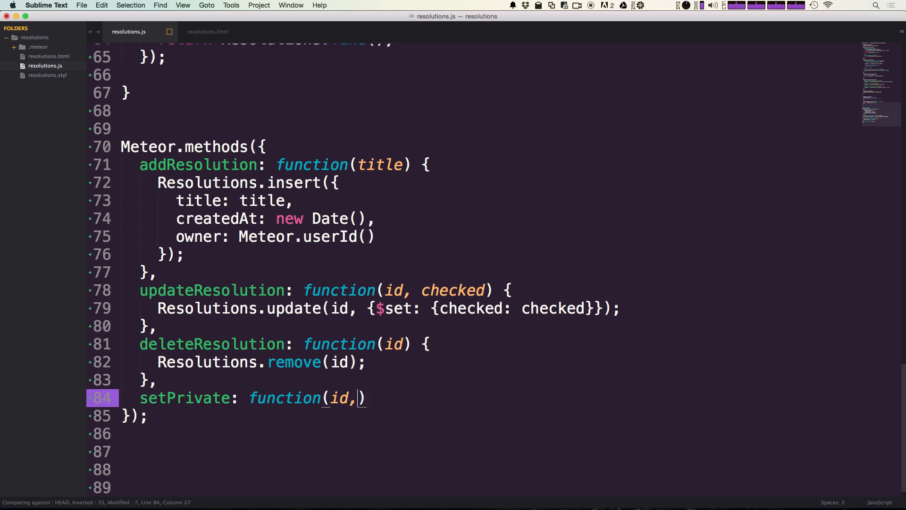
text(" ")
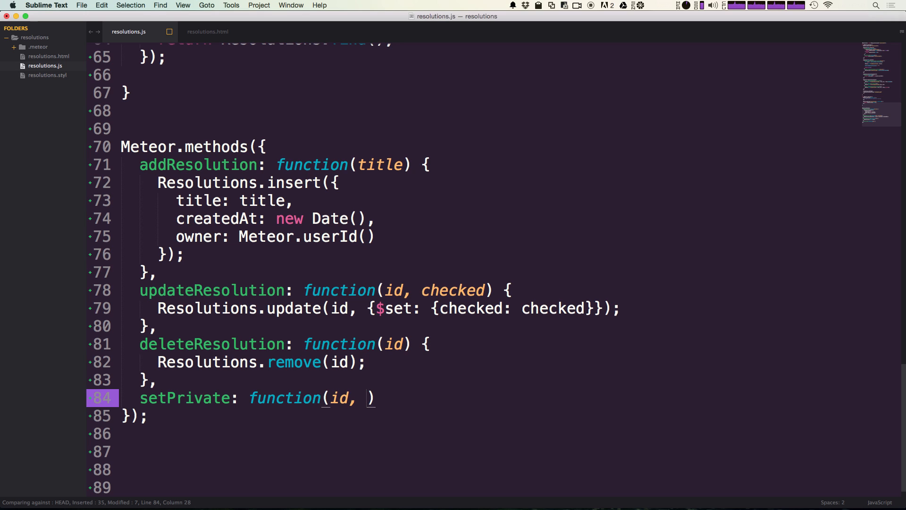
text(p)
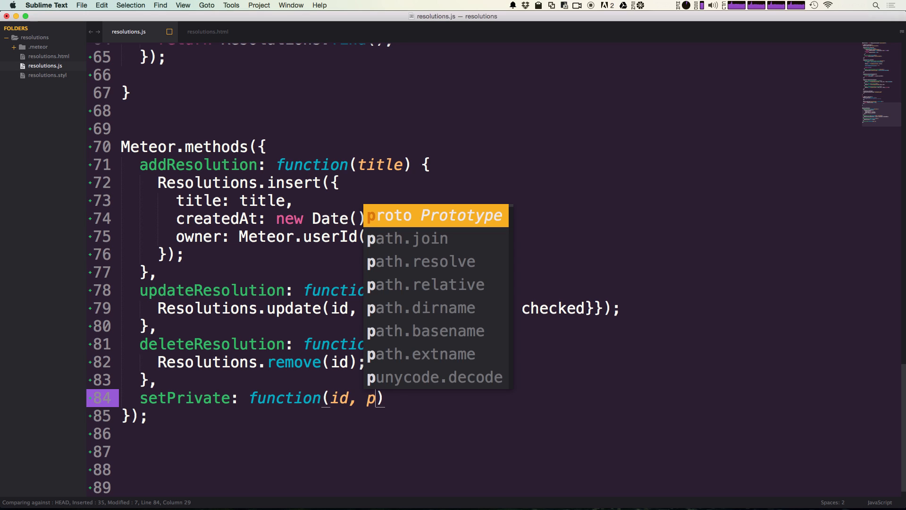
text(rivate)
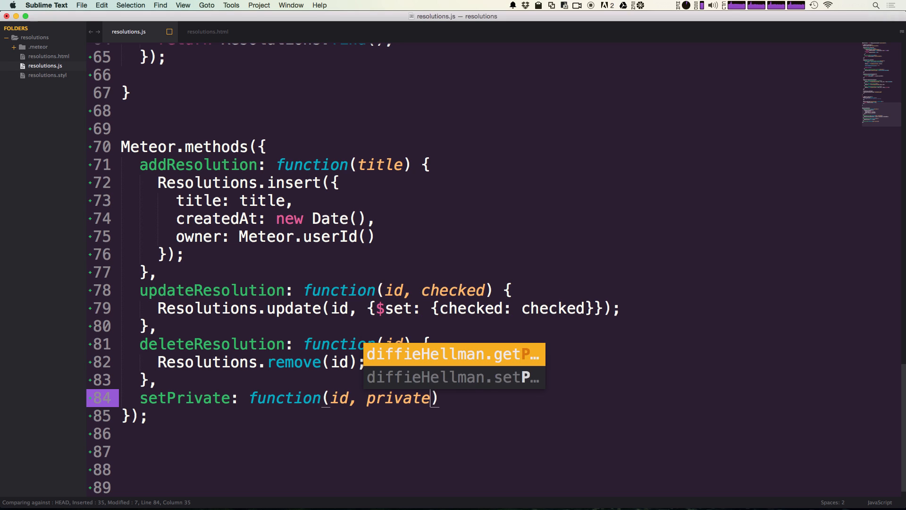
text({)
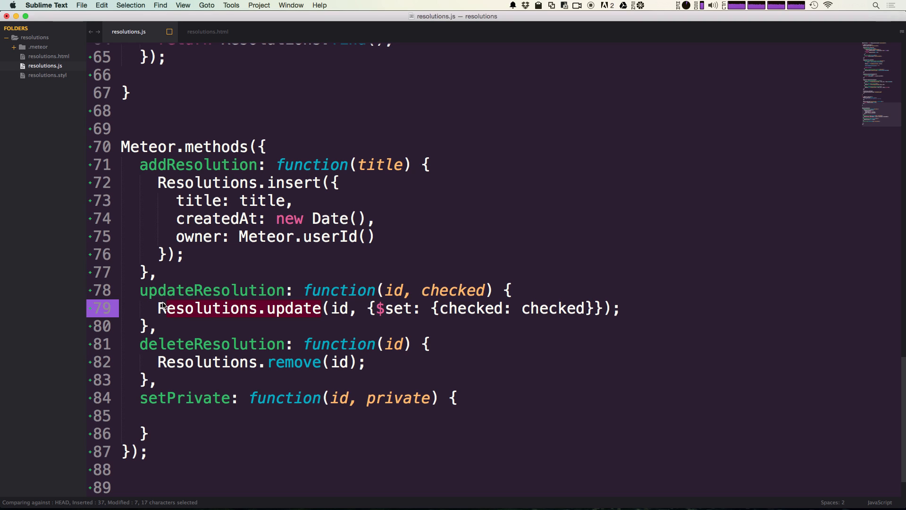
mouse_move(253, 297)
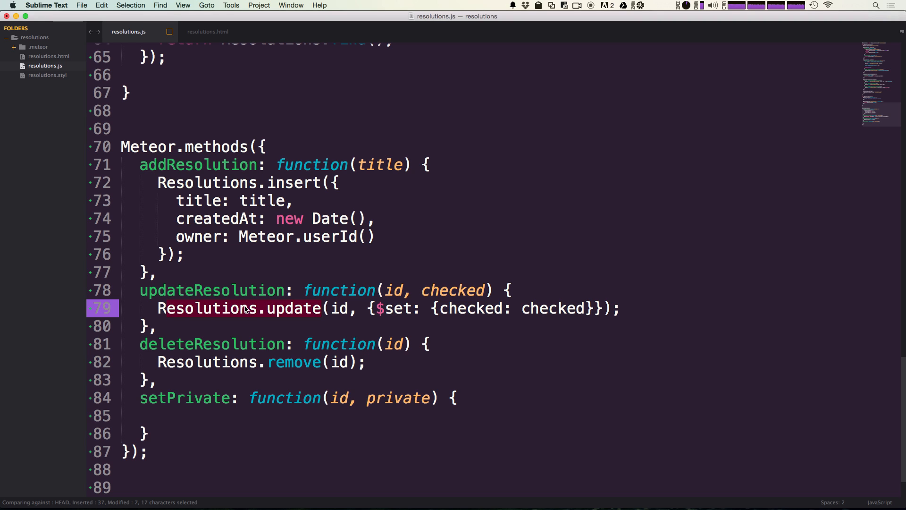
mouse_move(258, 324)
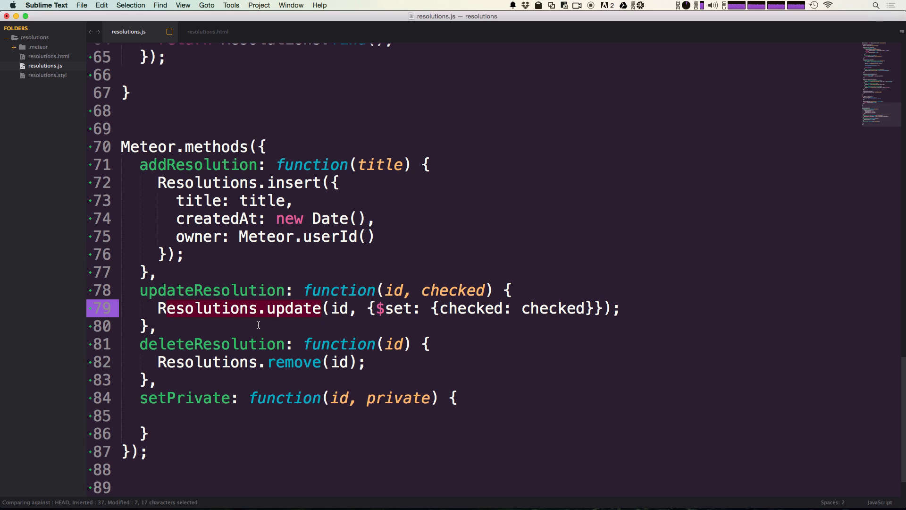
mouse_move(533, 352)
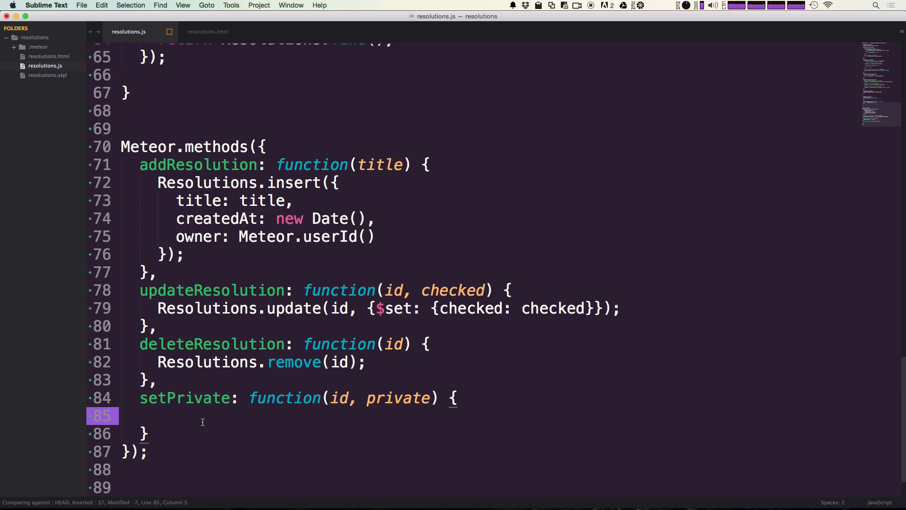
Step: Inside setPrivate, write 'var res = Resolutions.findOne(id);' to fetch the resolution
text(var res)
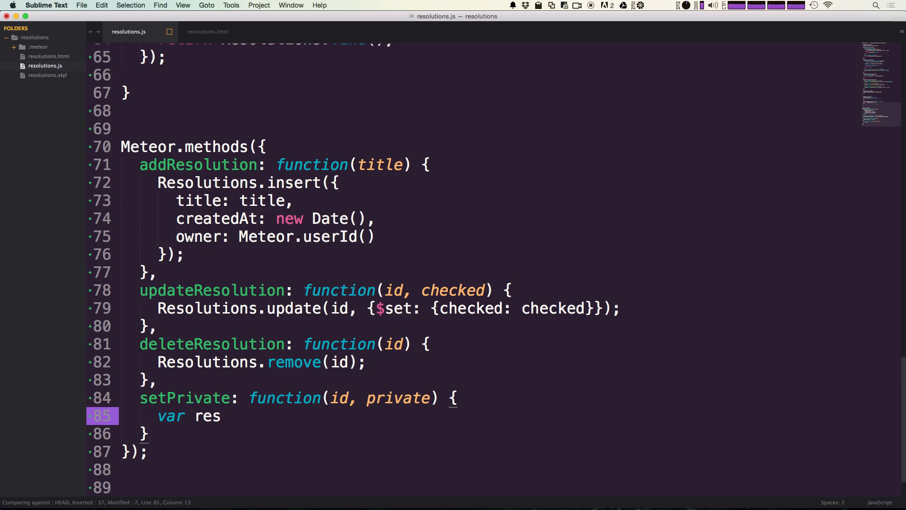
text(=)
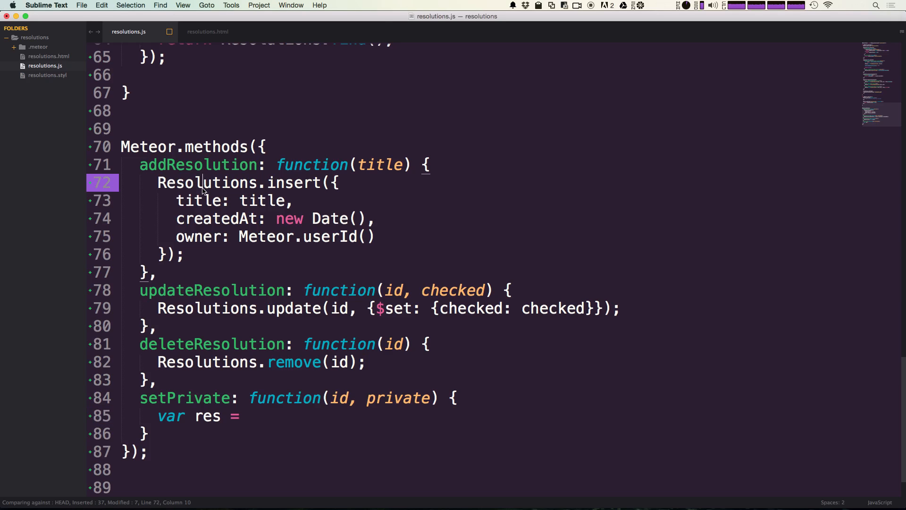
text(Resolutions)
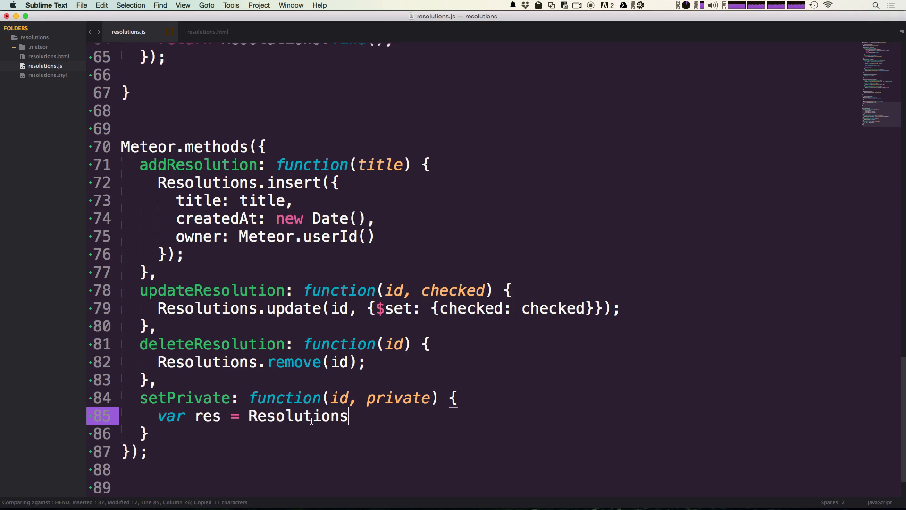
text(.)
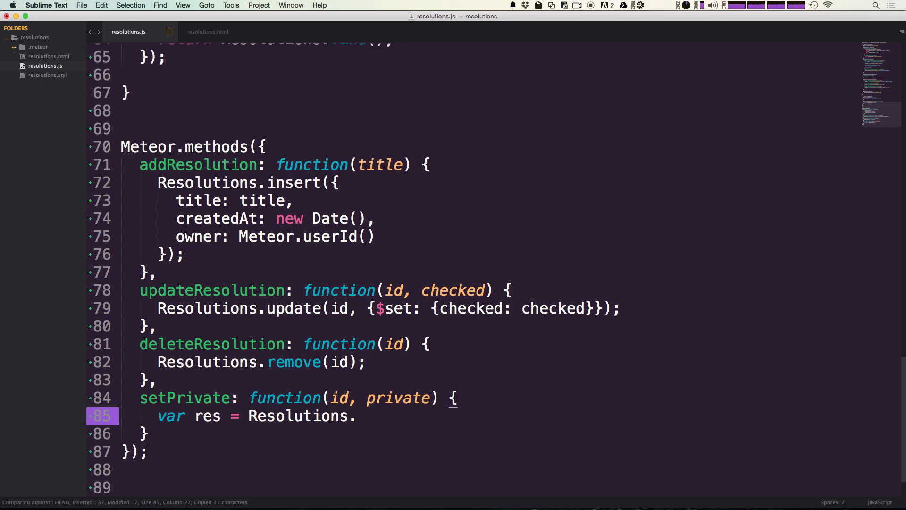
text(findON)
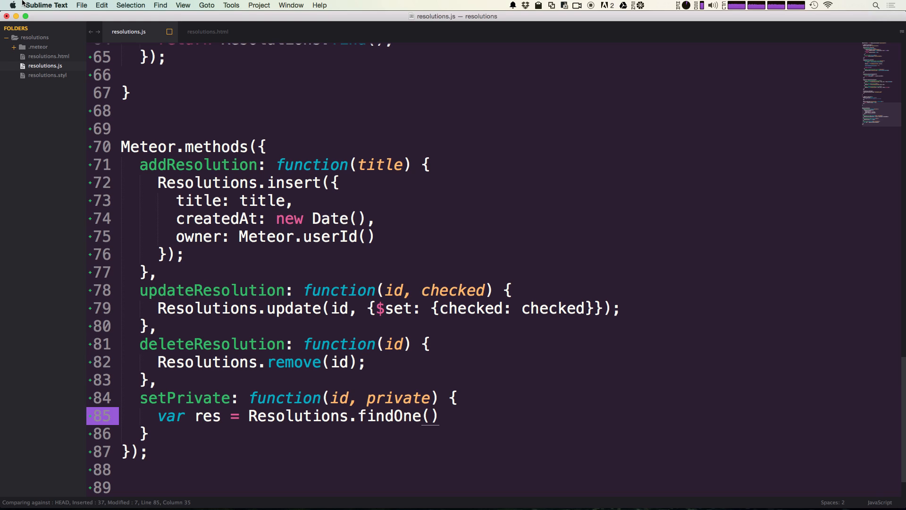
text(id)
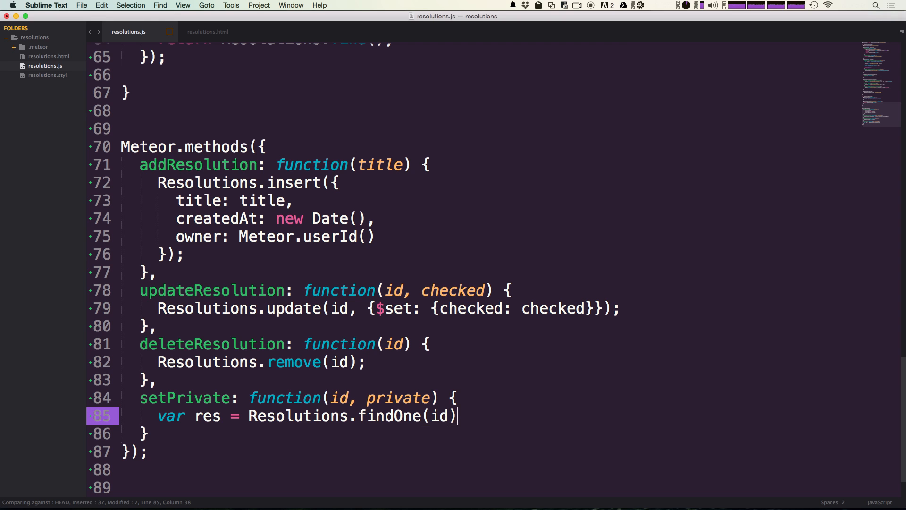
text(;)
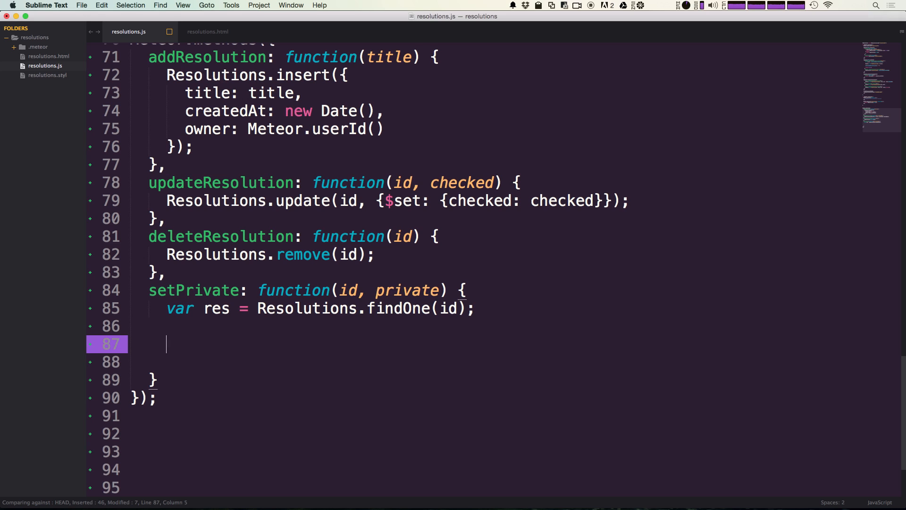
Step: Add 'if(res.owner !== Meteor.userId)' throwing Meteor.Error('not-authorized') in setPrivate
text(if()
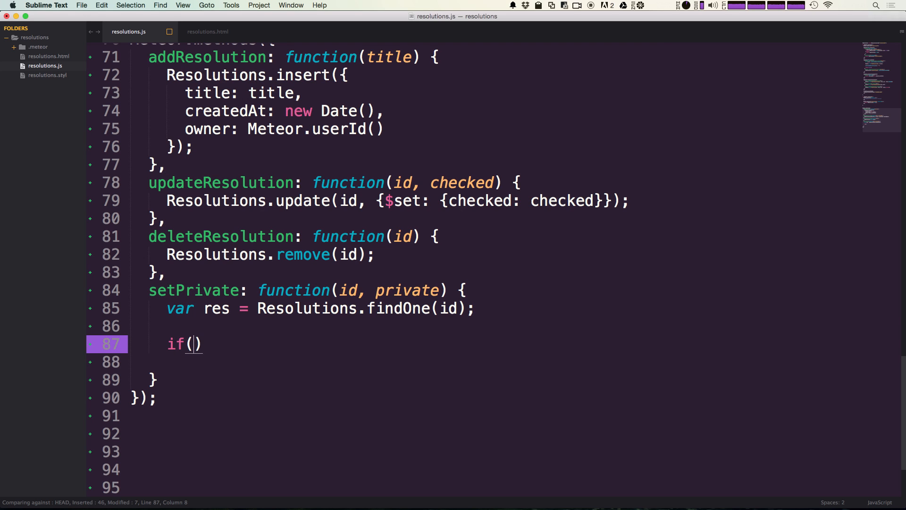
text(res.)
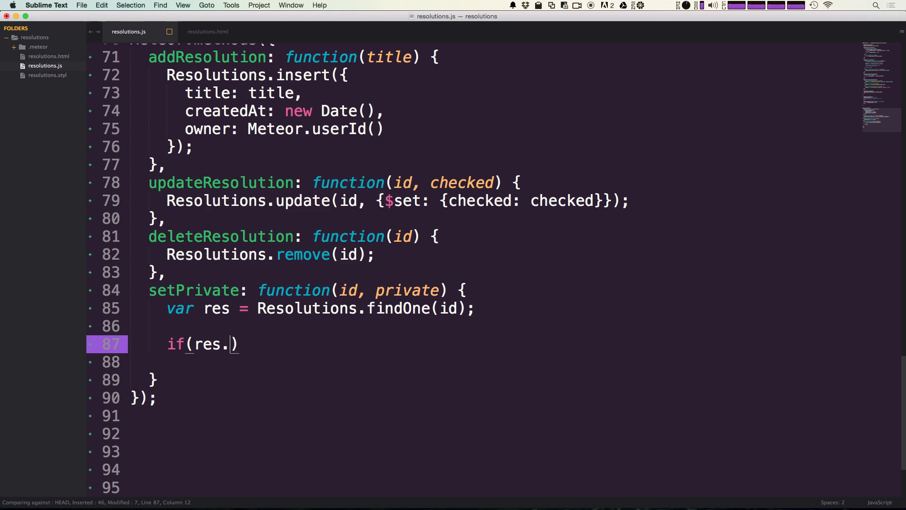
text(owner)
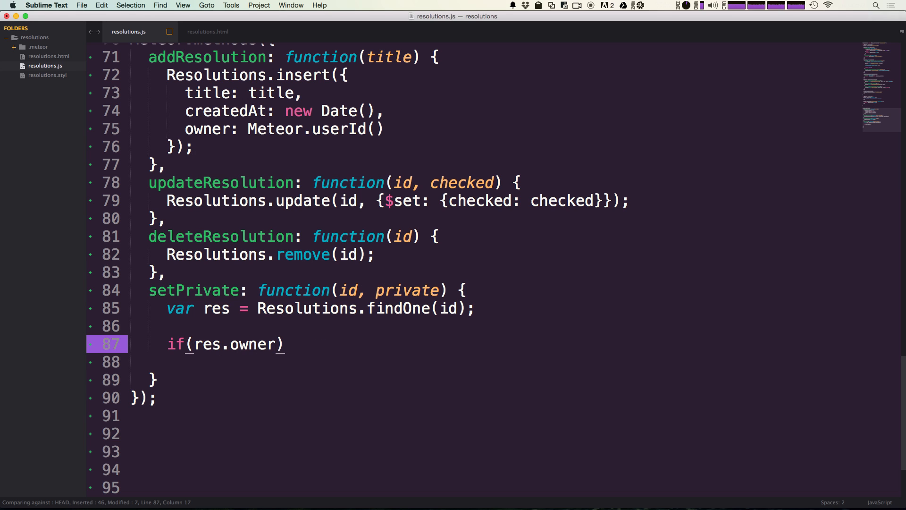
text(!===)
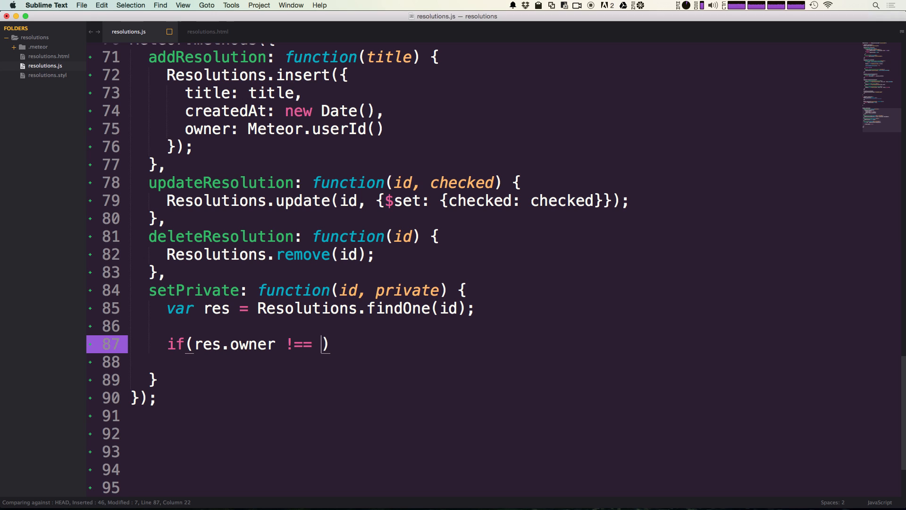
text(Meteor.)
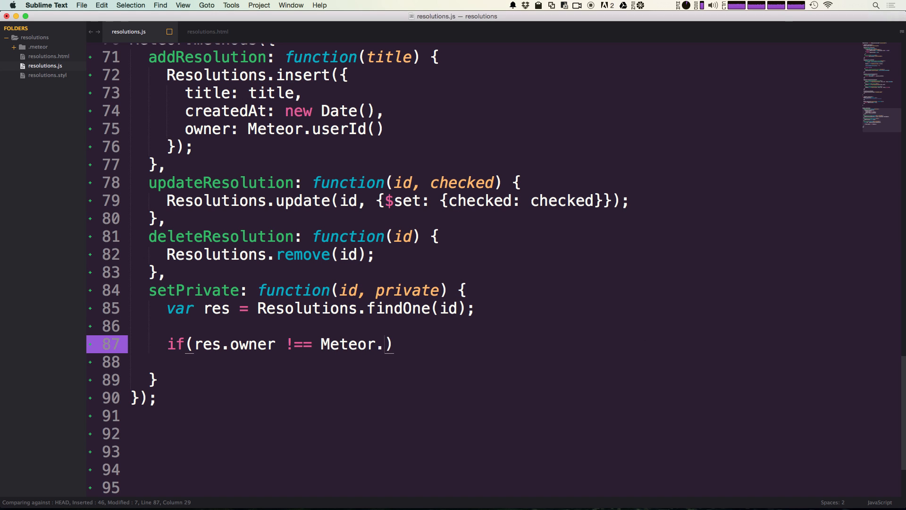
text(userId)
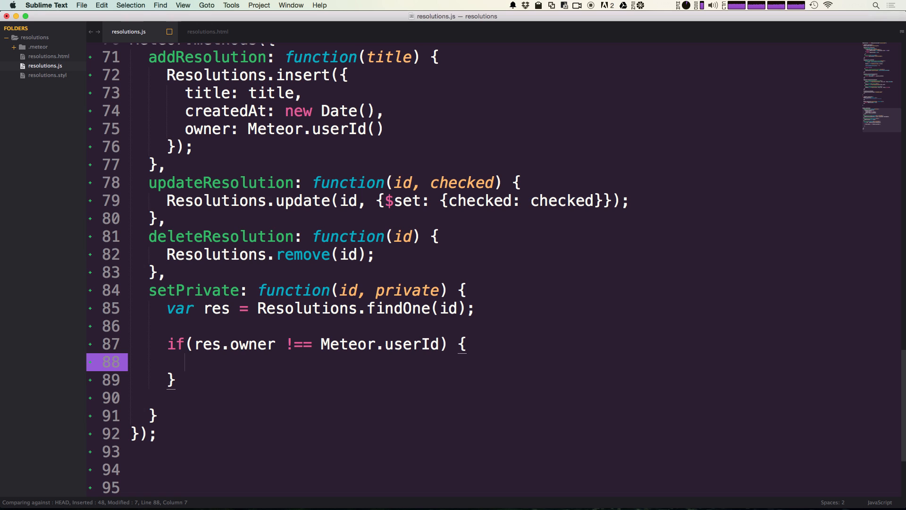
text(throw new Meteor.E)
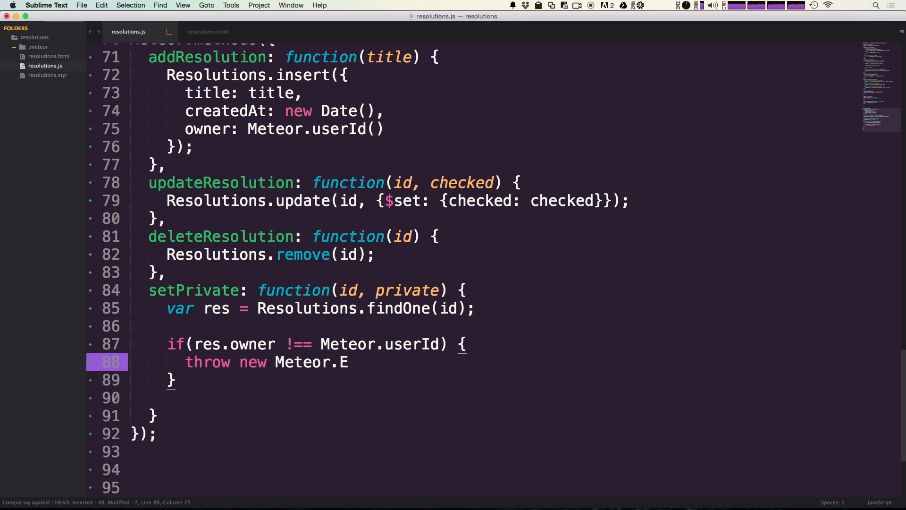
text(rror(''))
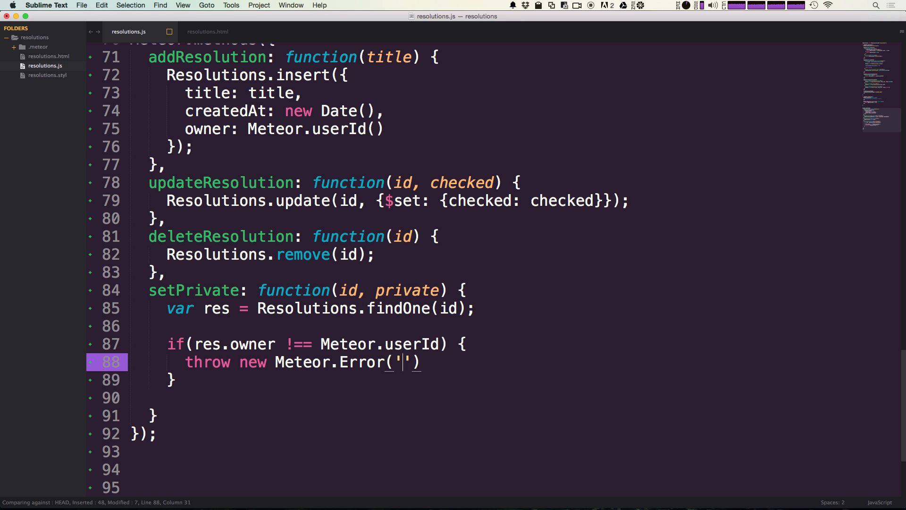
text(not-)
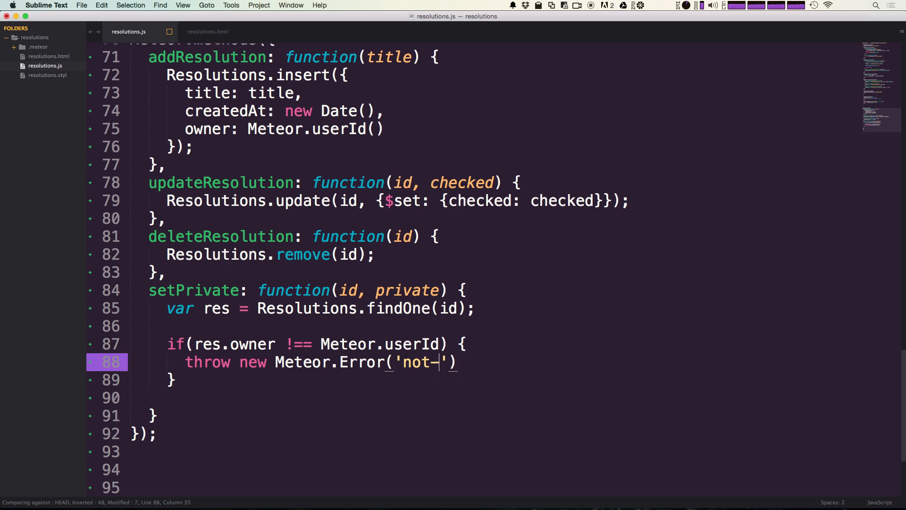
text(authorize)
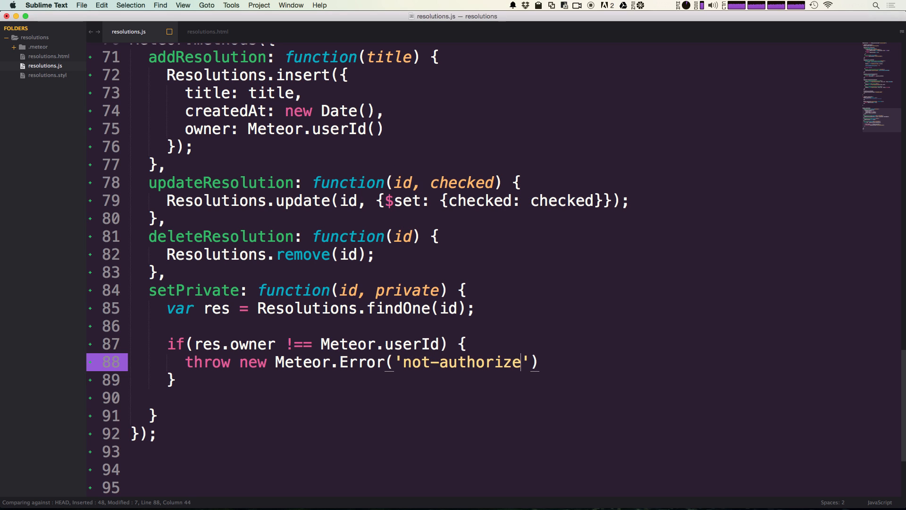
text(d)
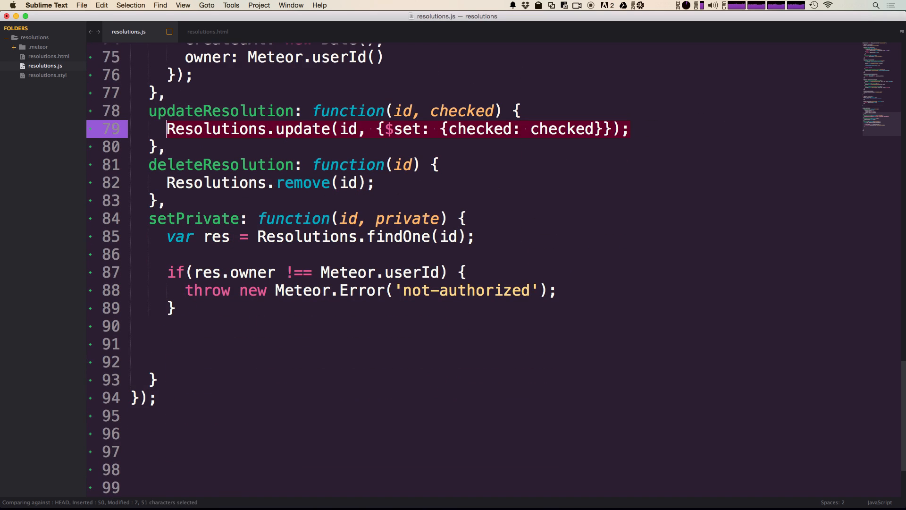
Step: Paste the Resolutions.update line below the ownership check and rename its checked field and value to private
right_click(276, 319)
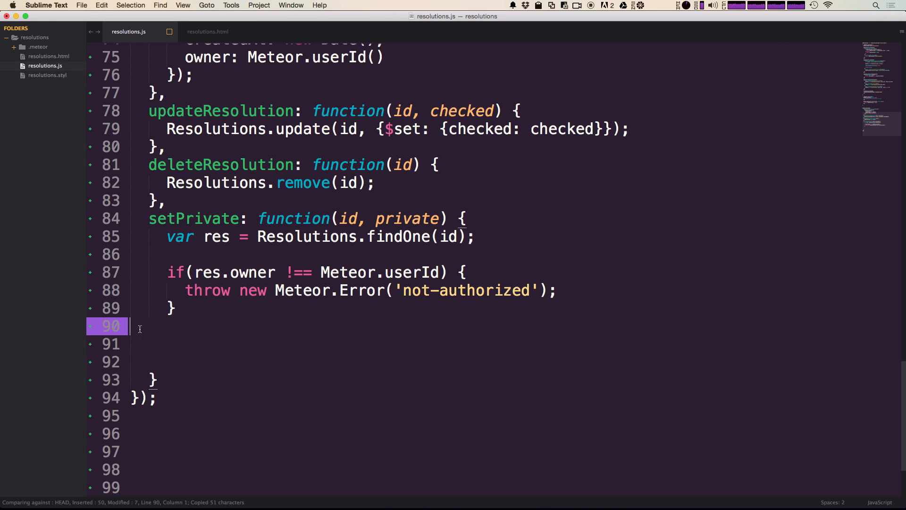
key(cmd+v)
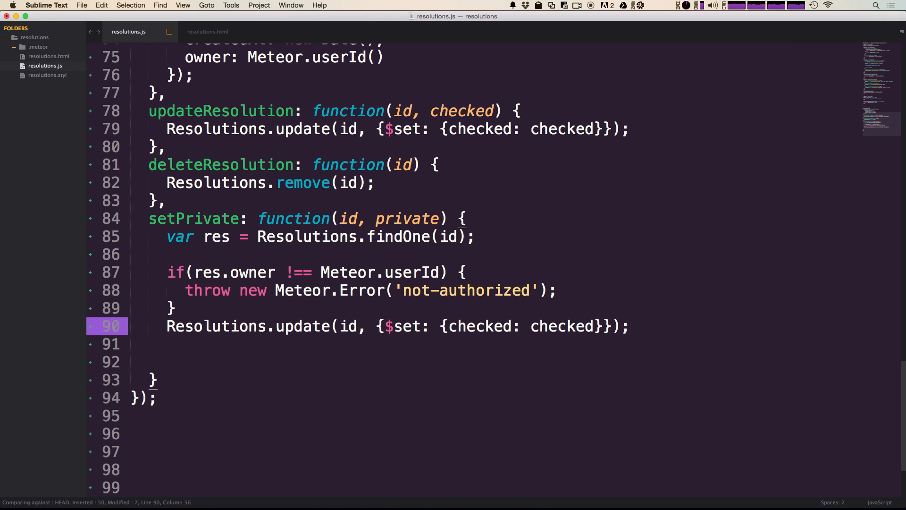
key(enter)
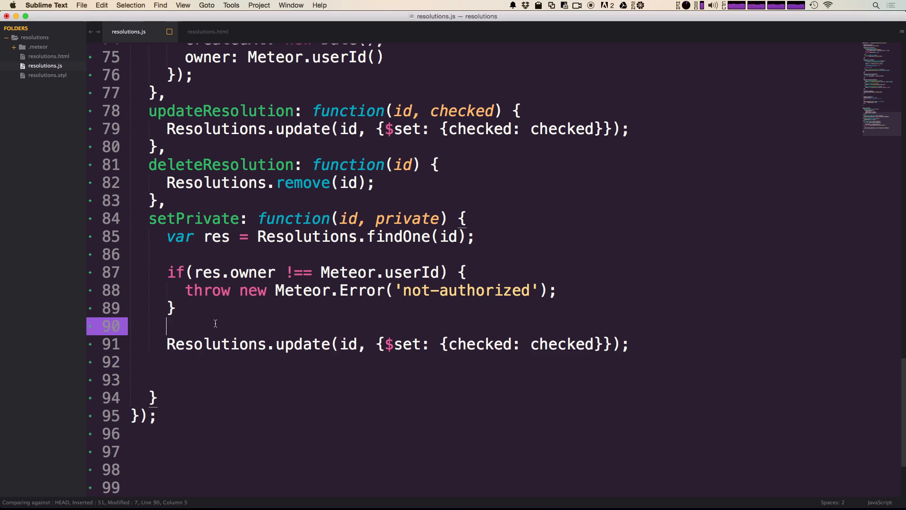
double_click(346, 344)
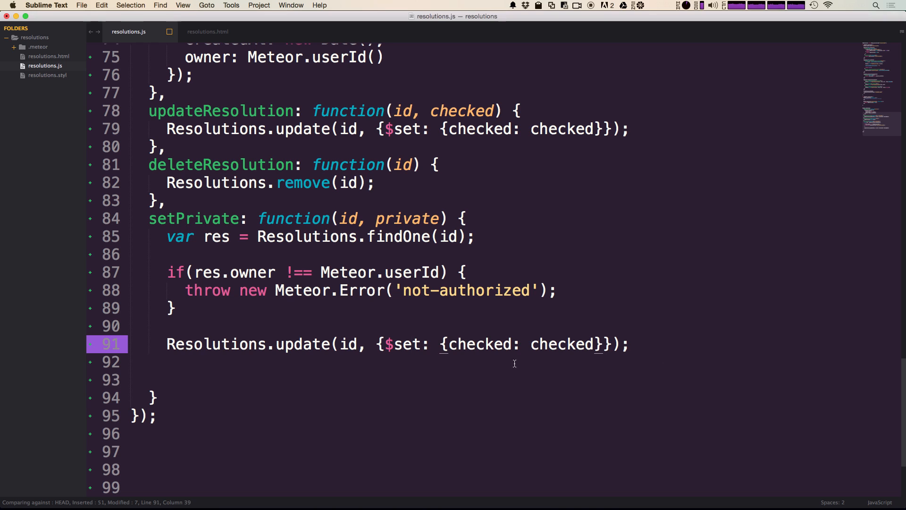
double_click(479, 344)
text(privat)
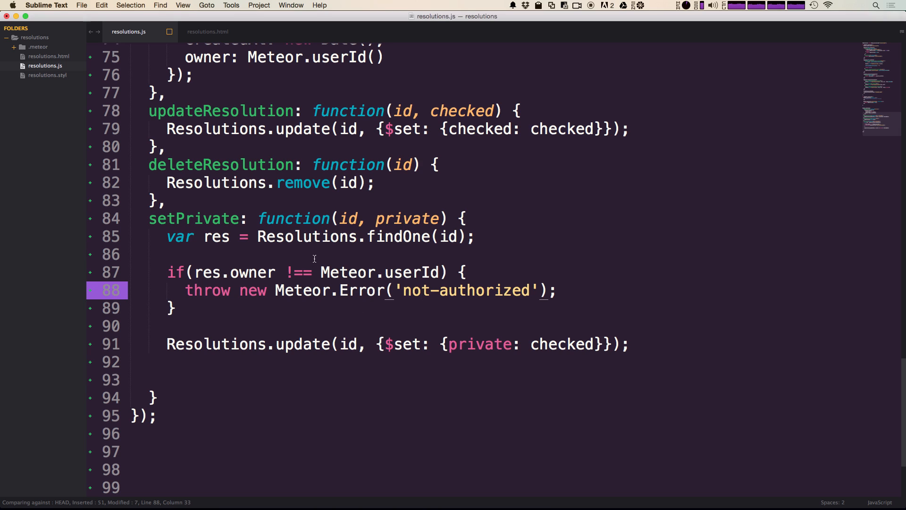
double_click(480, 344)
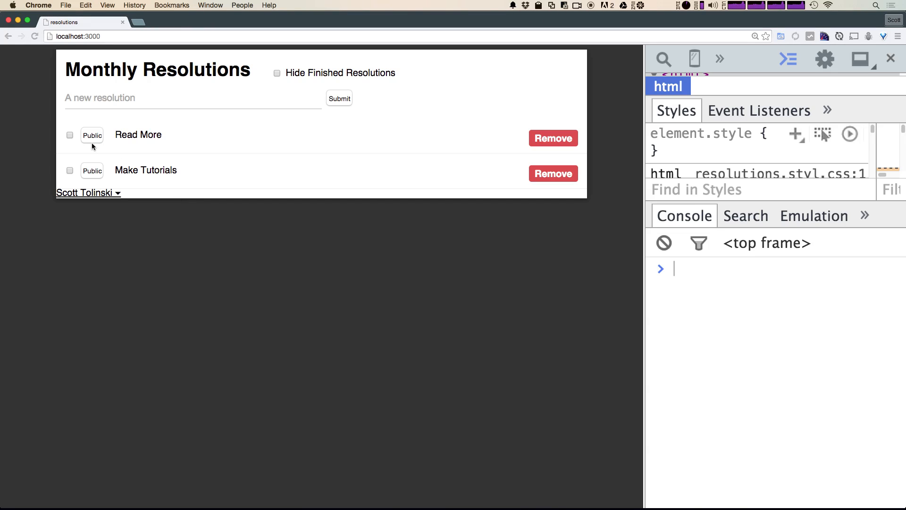
Step: Click Public beside Read More and highlight the not-authorized error in the console
click(92, 136)
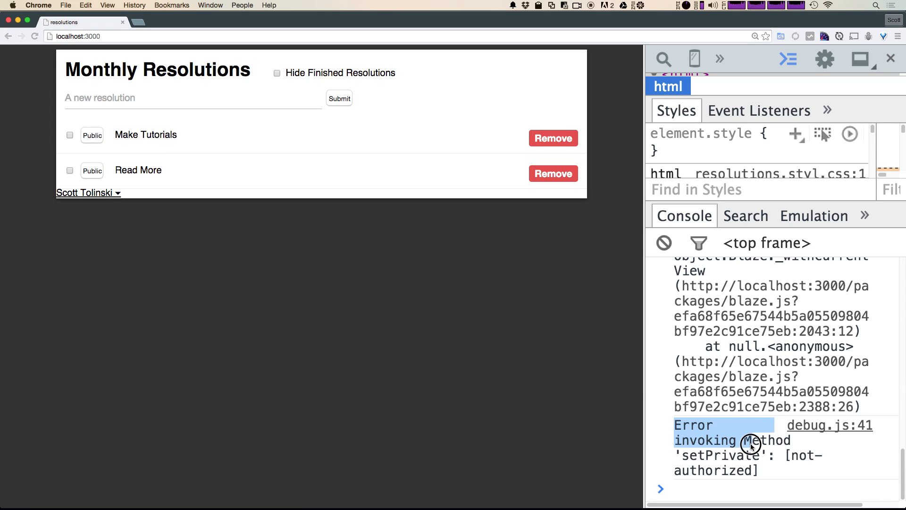
drag(752, 444, 691, 452)
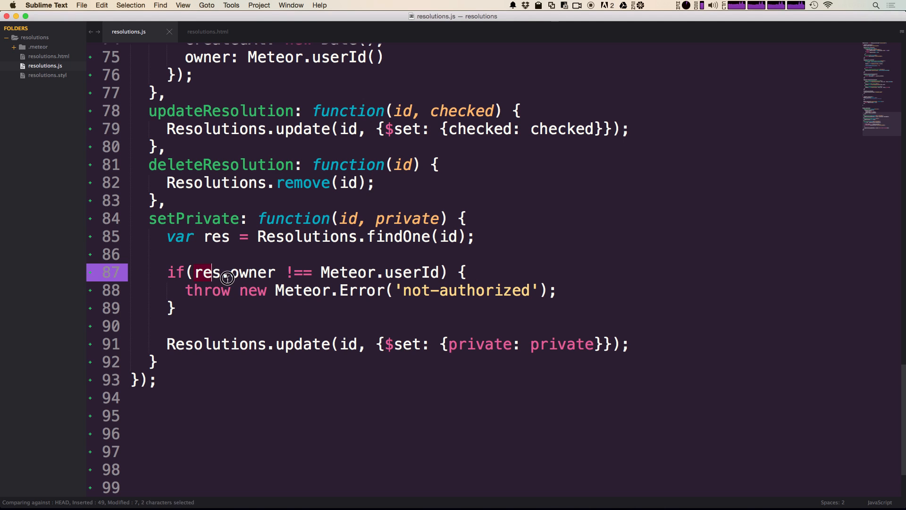
Step: Change the check to call Meteor.userId() with parentheses and save resolutions.js
click(428, 272)
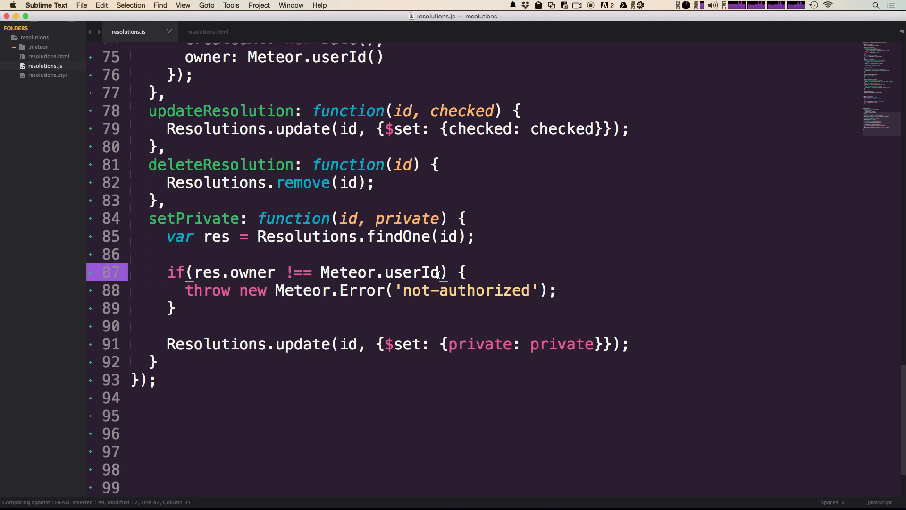
double_click(411, 272)
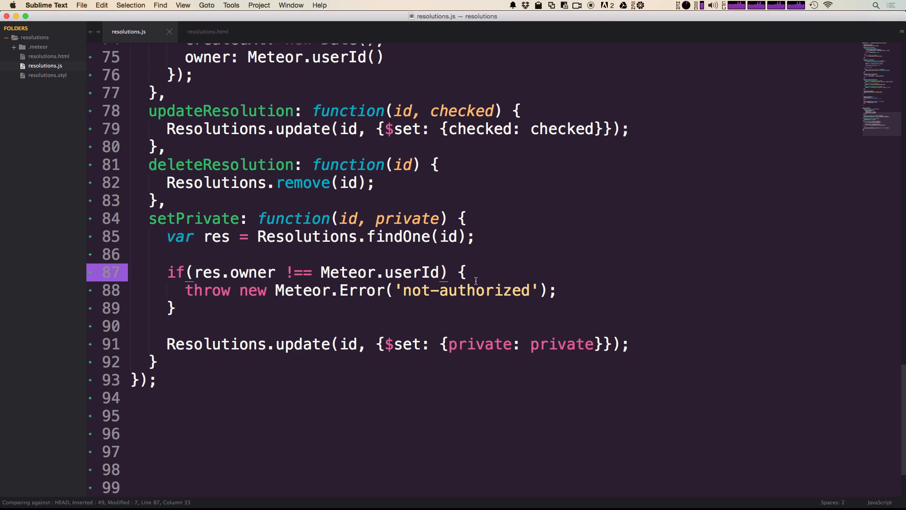
text(())
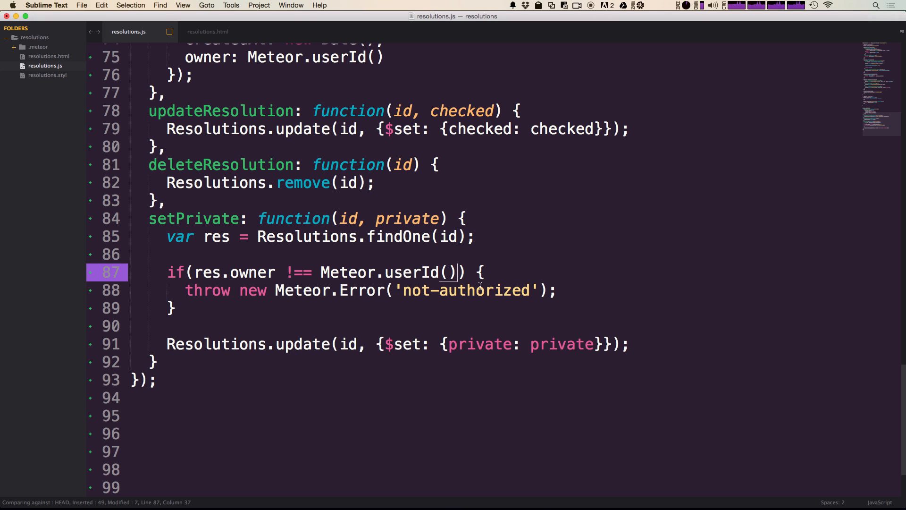
key(cmd+s)
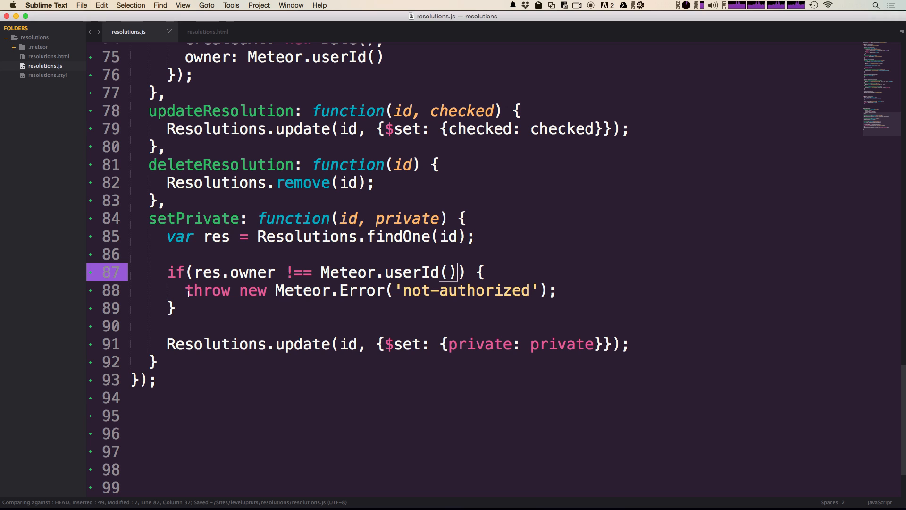
drag(187, 290, 557, 291)
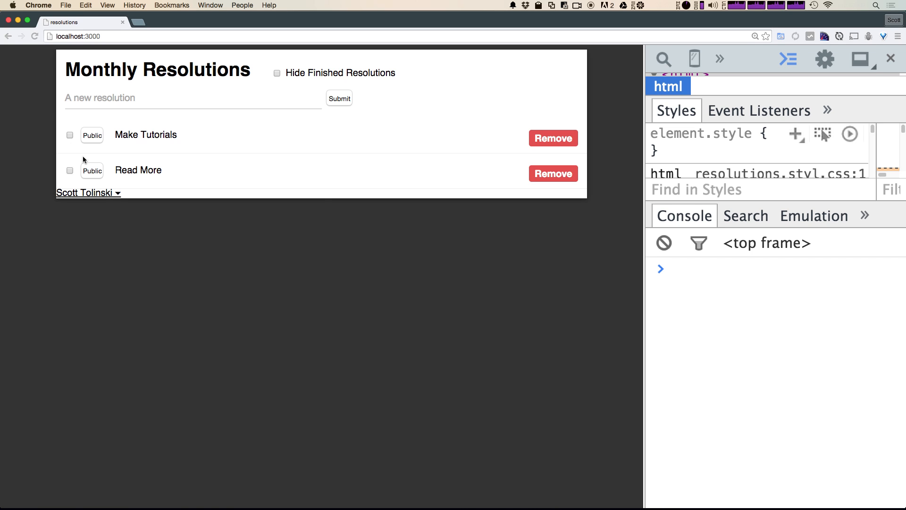
mouse_move(505, 258)
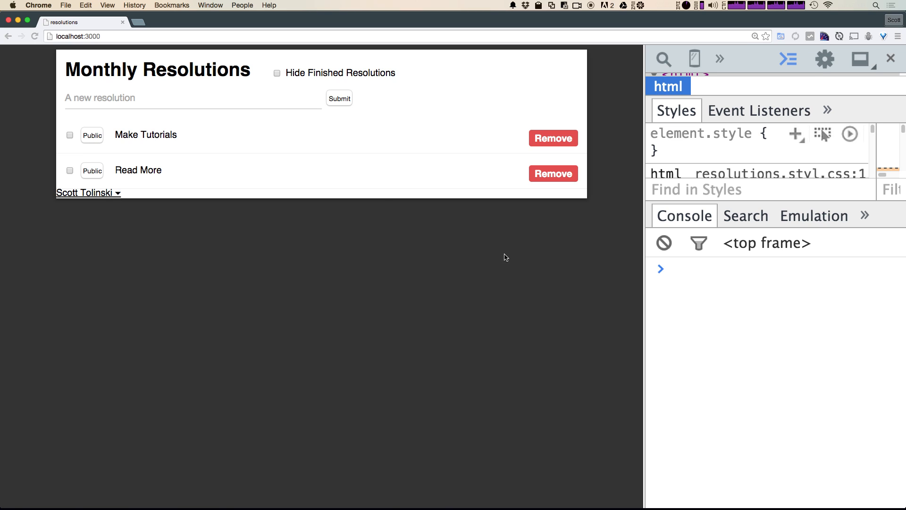
mouse_move(849, 321)
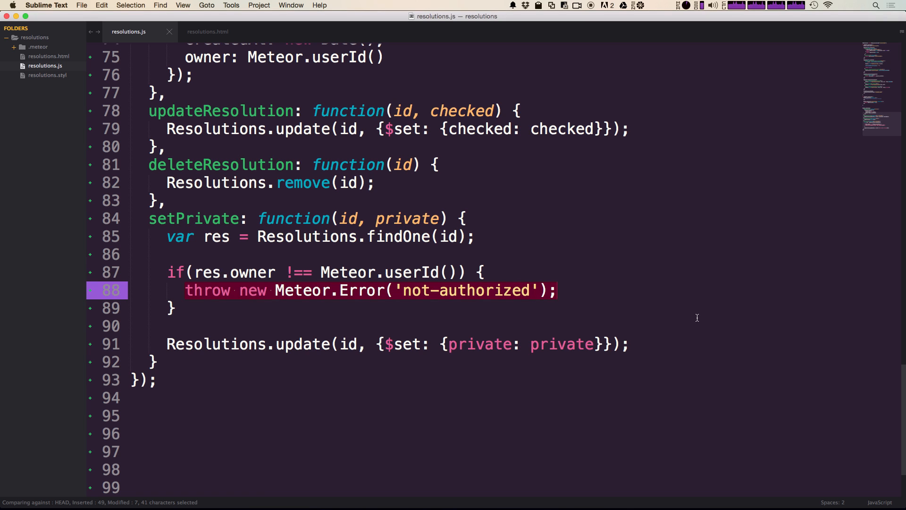
Step: In the running app, toggle Make Tutorials from Public to Private
click(521, 290)
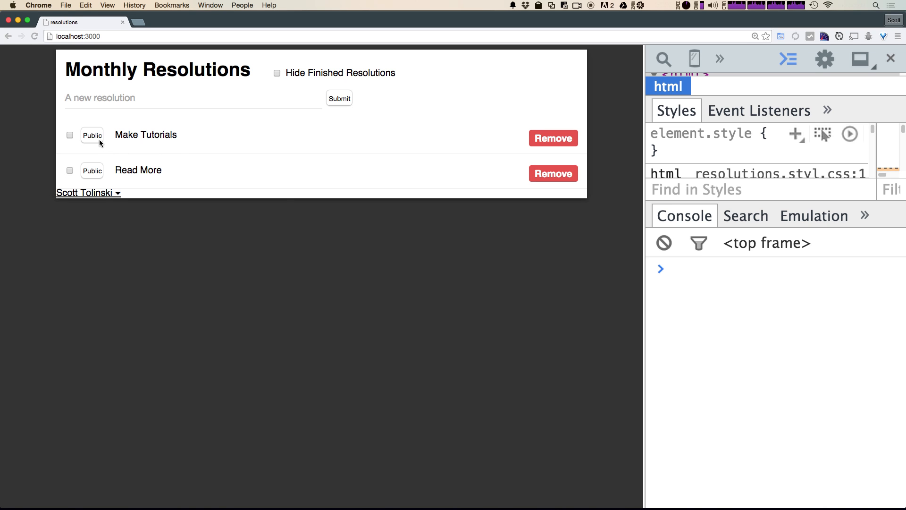
click(92, 136)
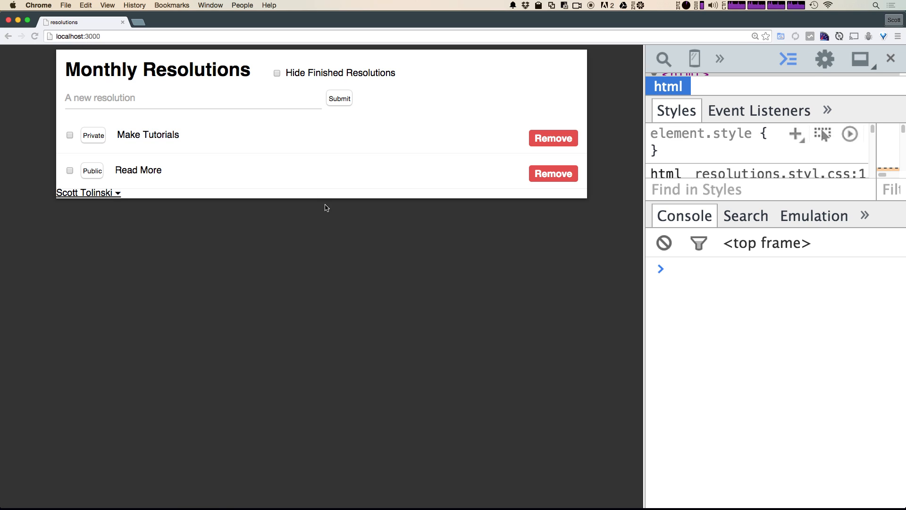
mouse_move(325, 239)
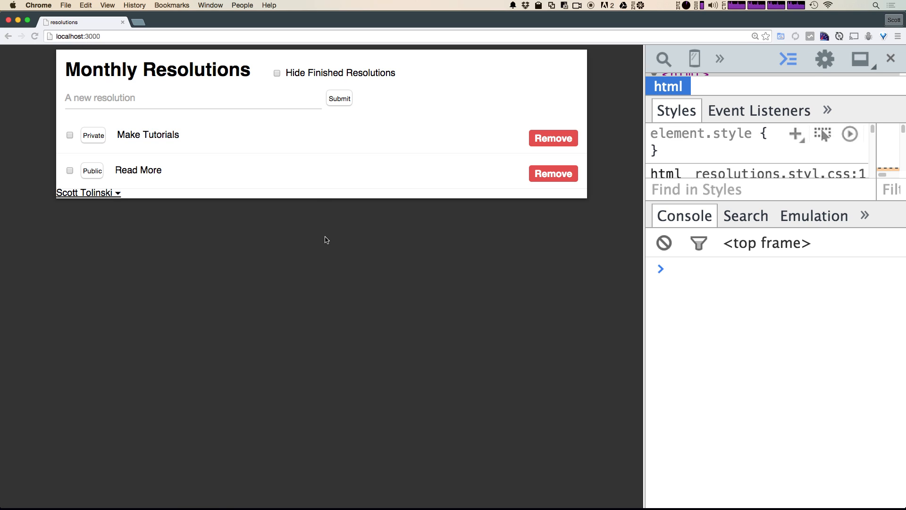